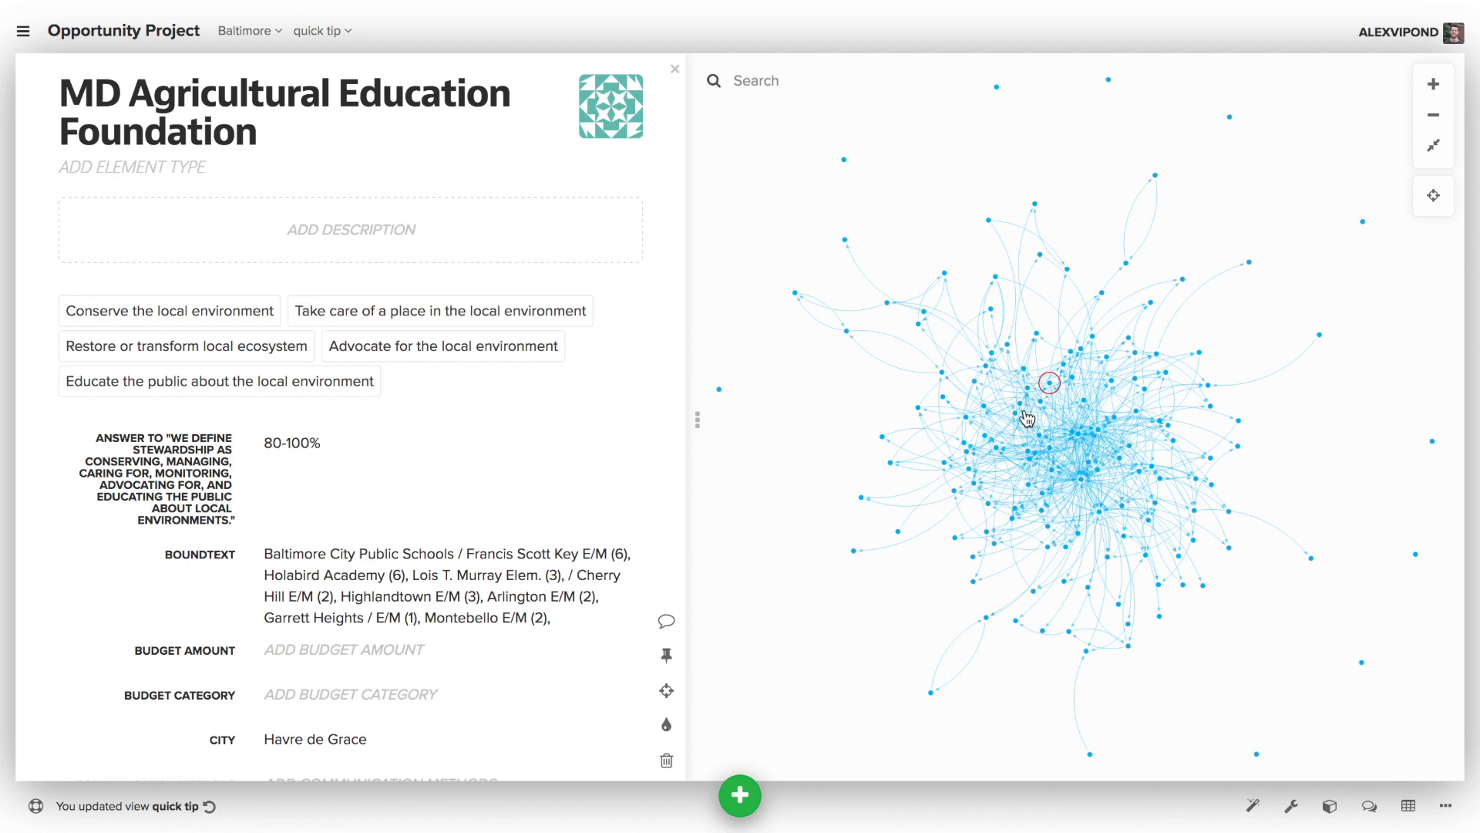
mouse_move(1148, 380)
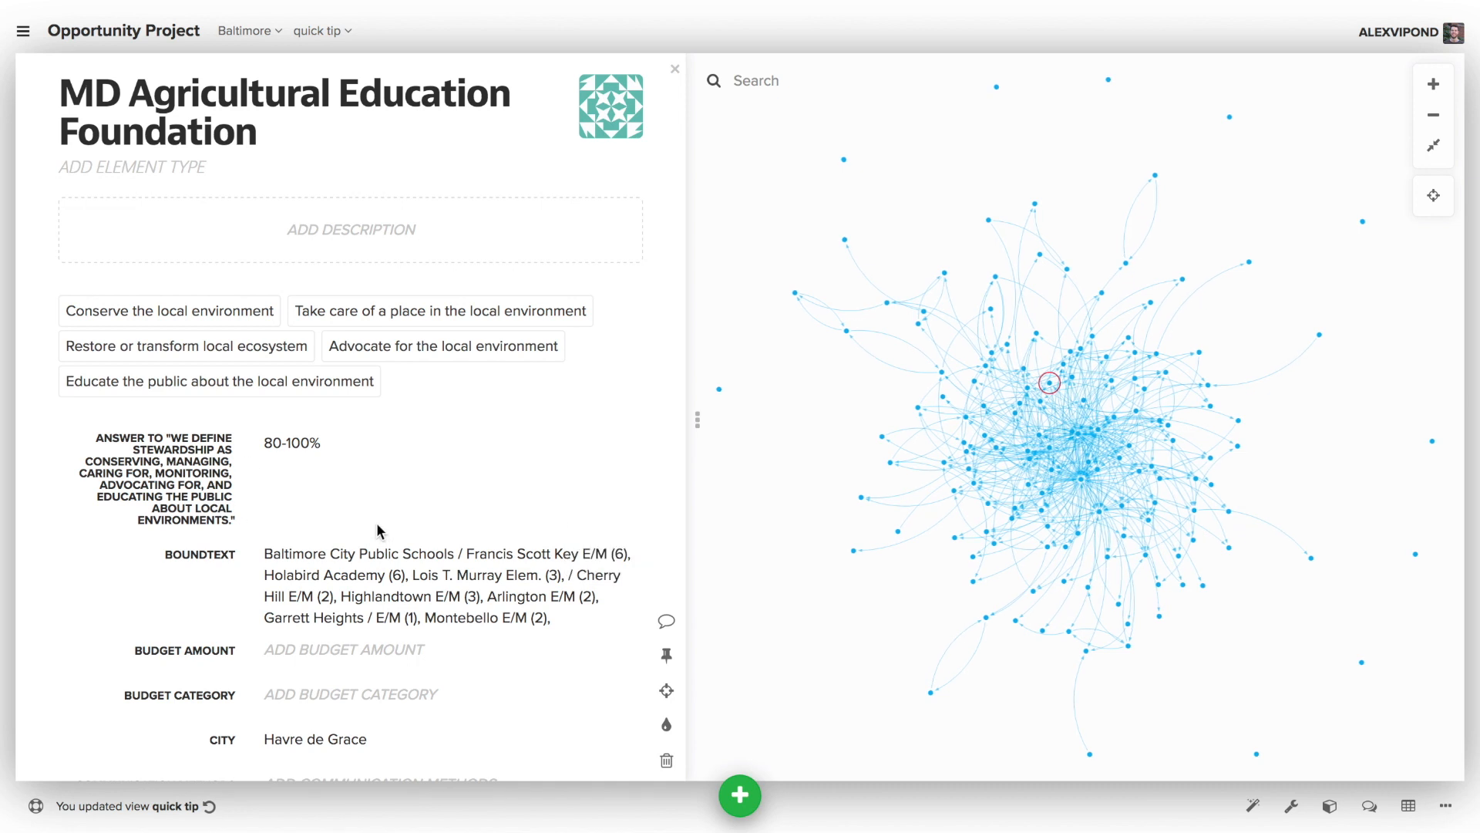
mouse_move(829, 399)
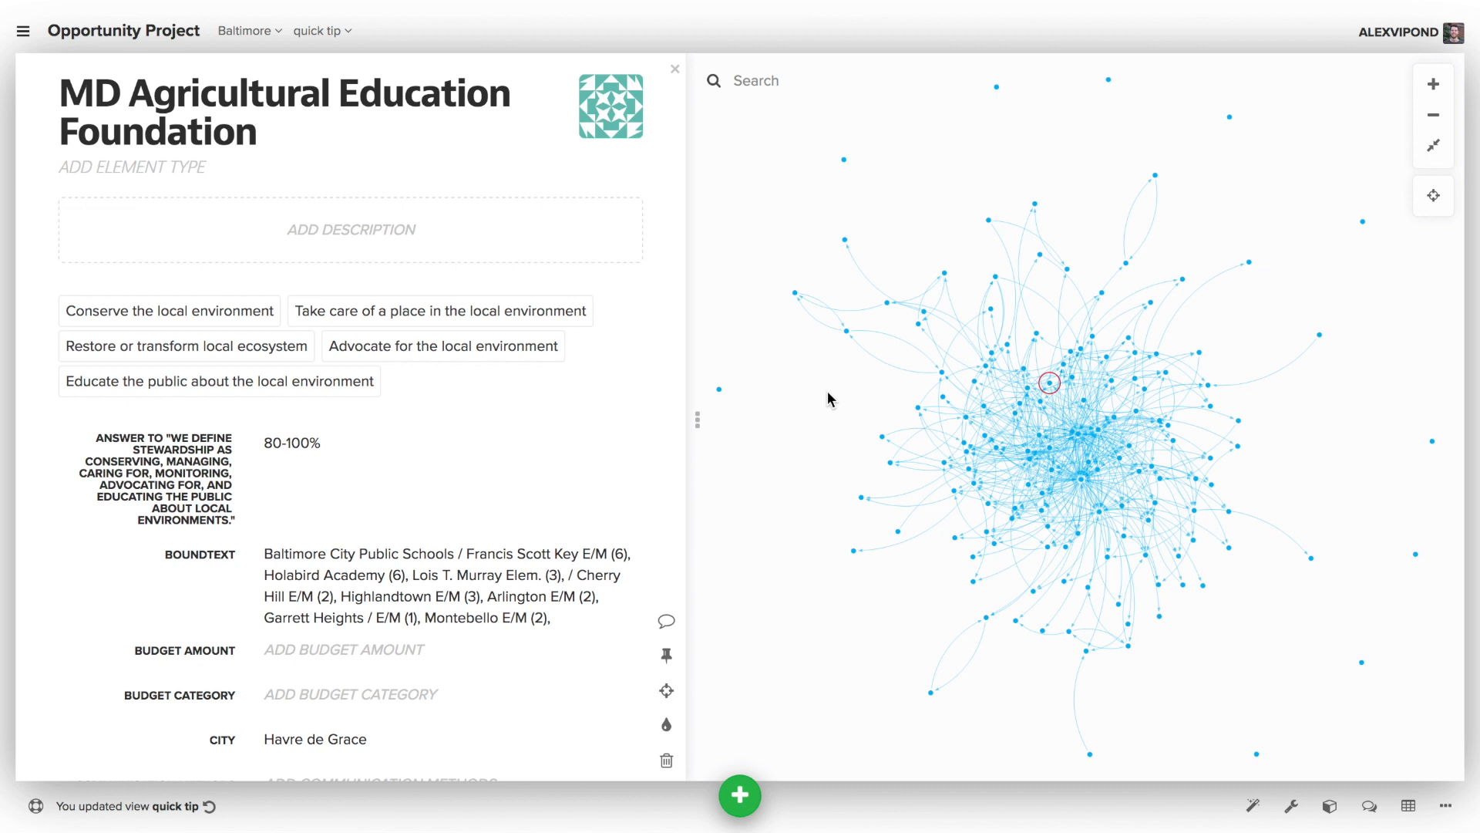
Close the foundation's profile, view the link between the two park groups, then collapse the side panel
click(674, 69)
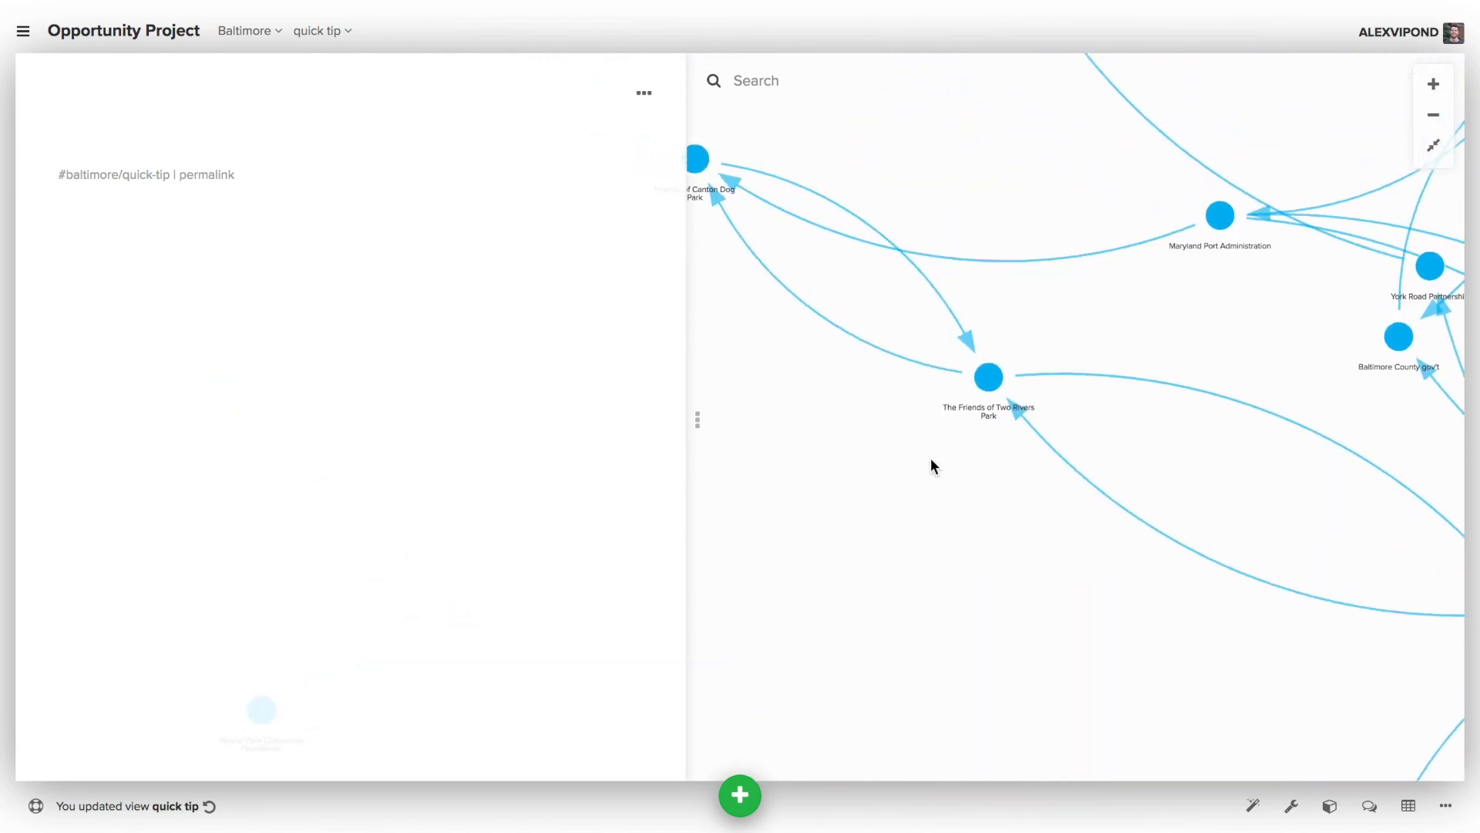
mouse_move(1219, 215)
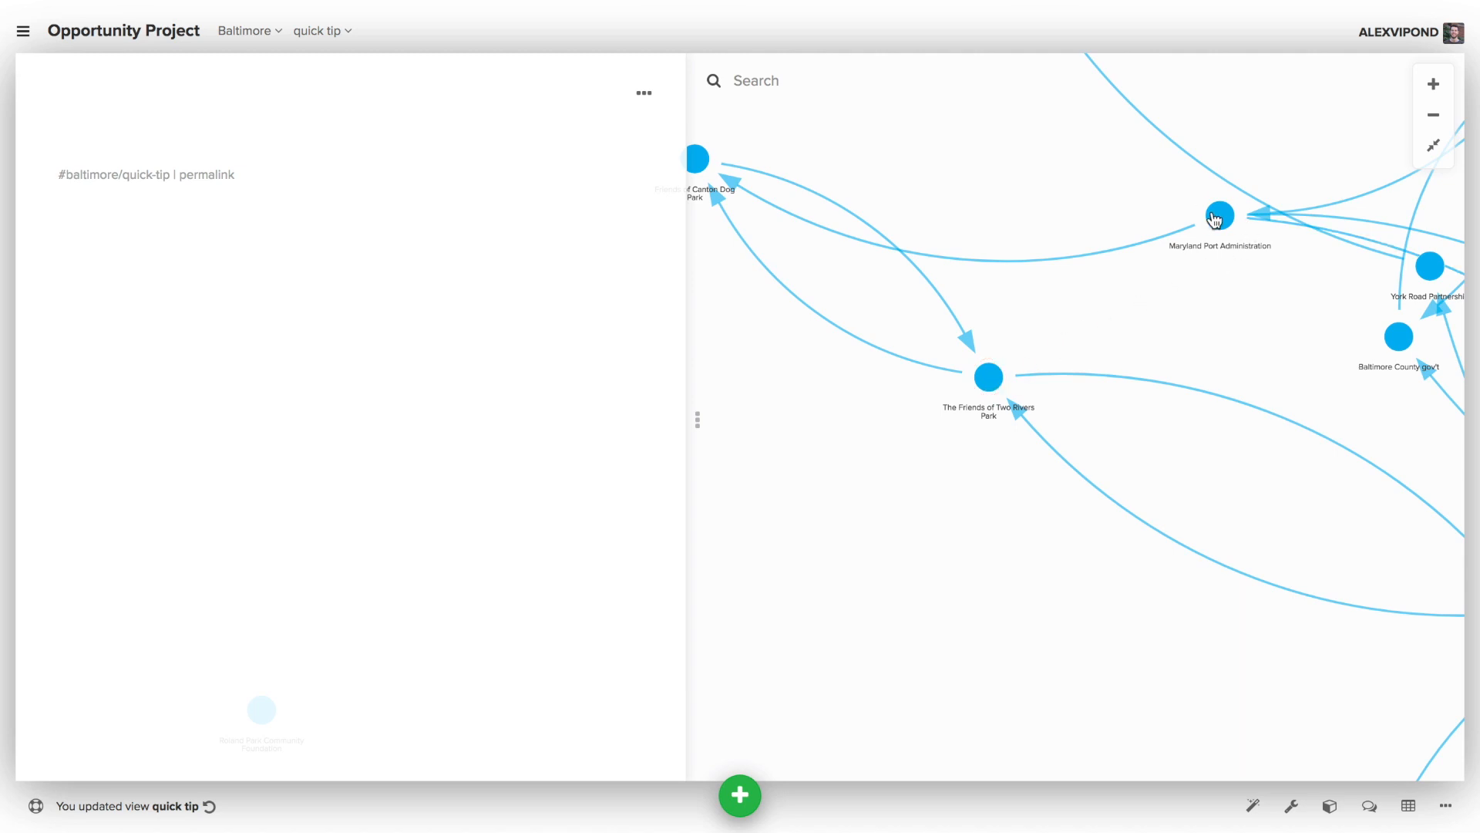
mouse_move(770, 337)
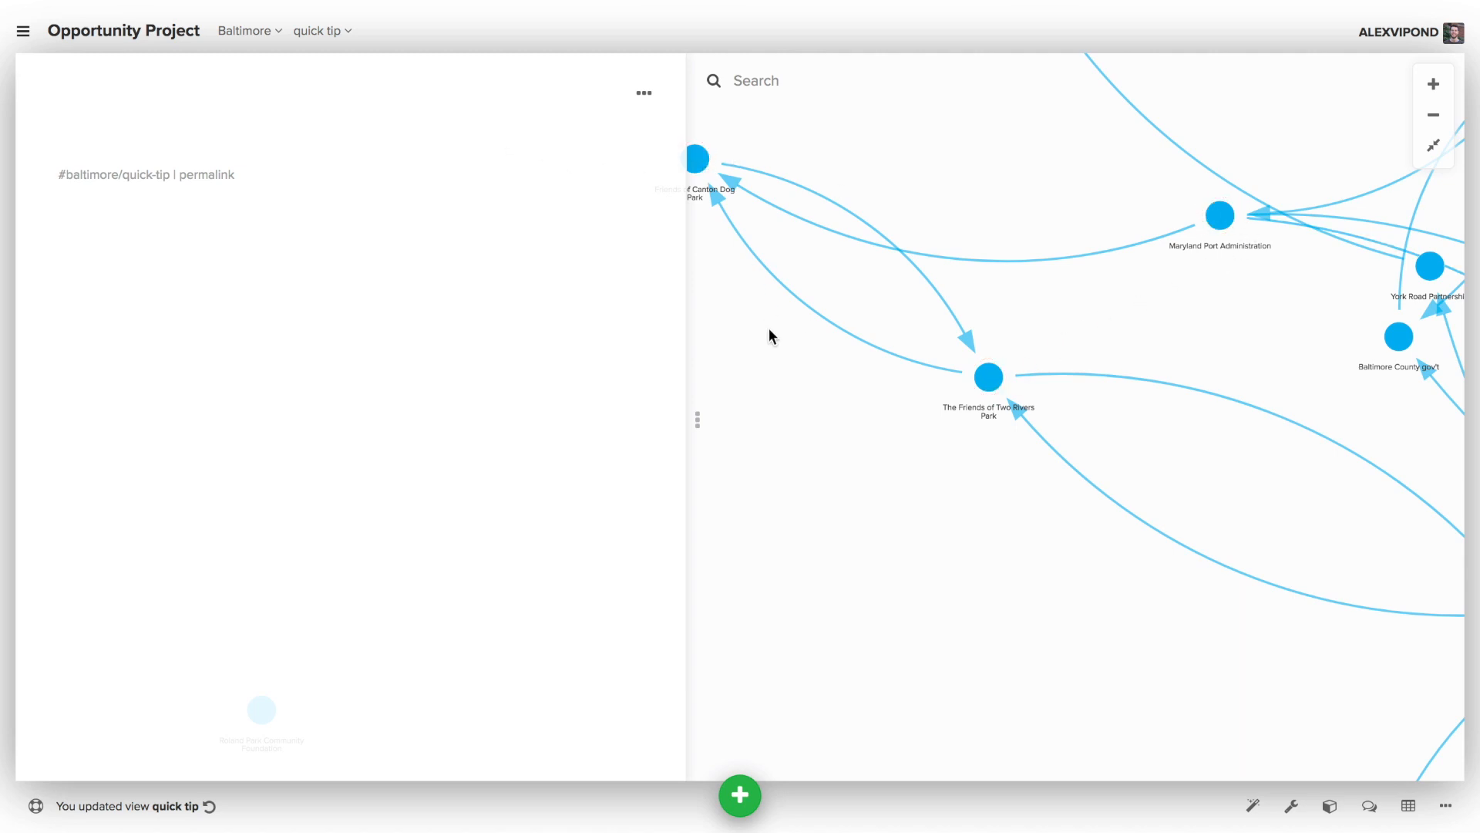
mouse_move(804, 318)
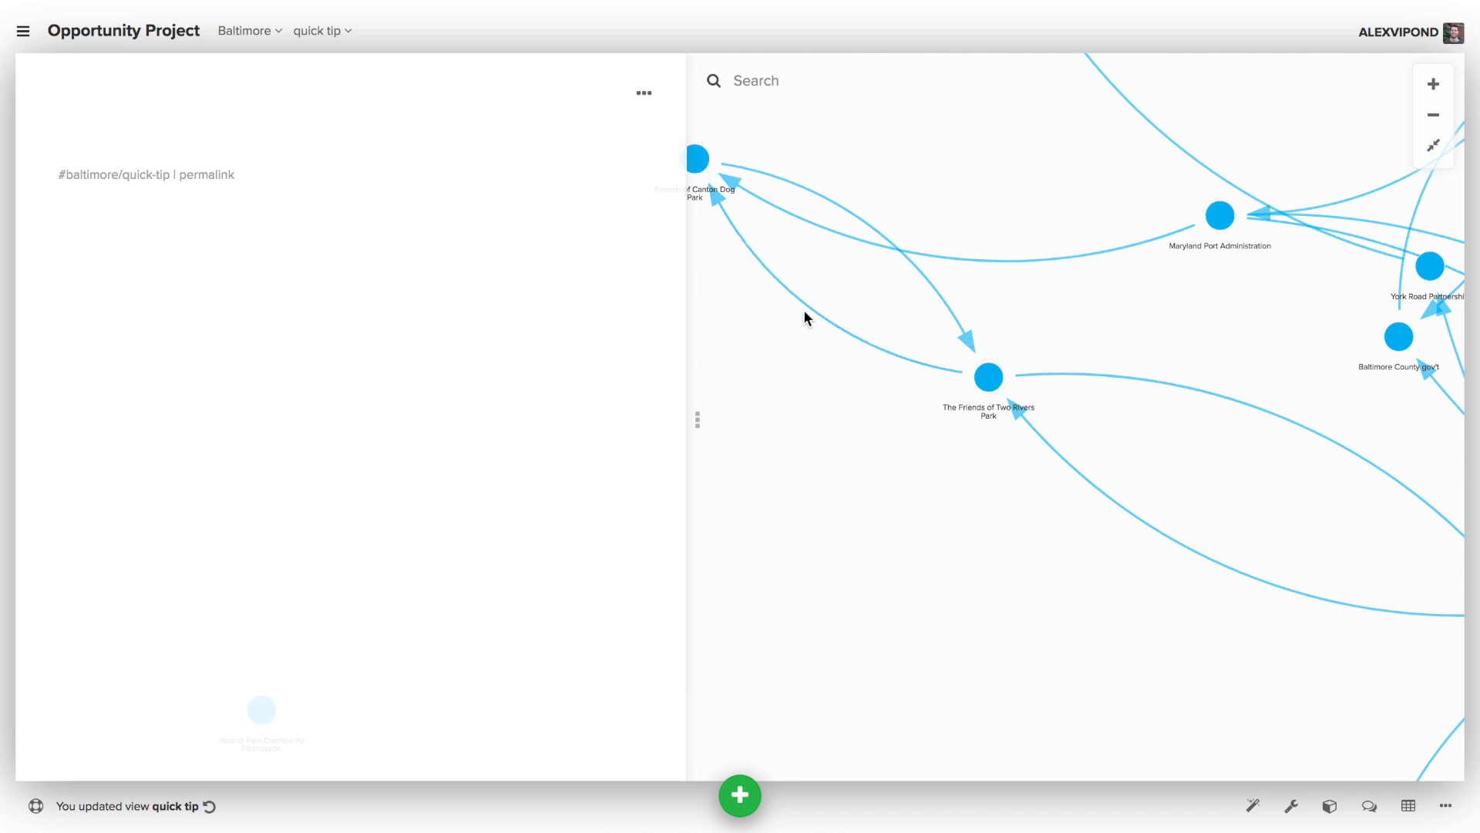
click(841, 274)
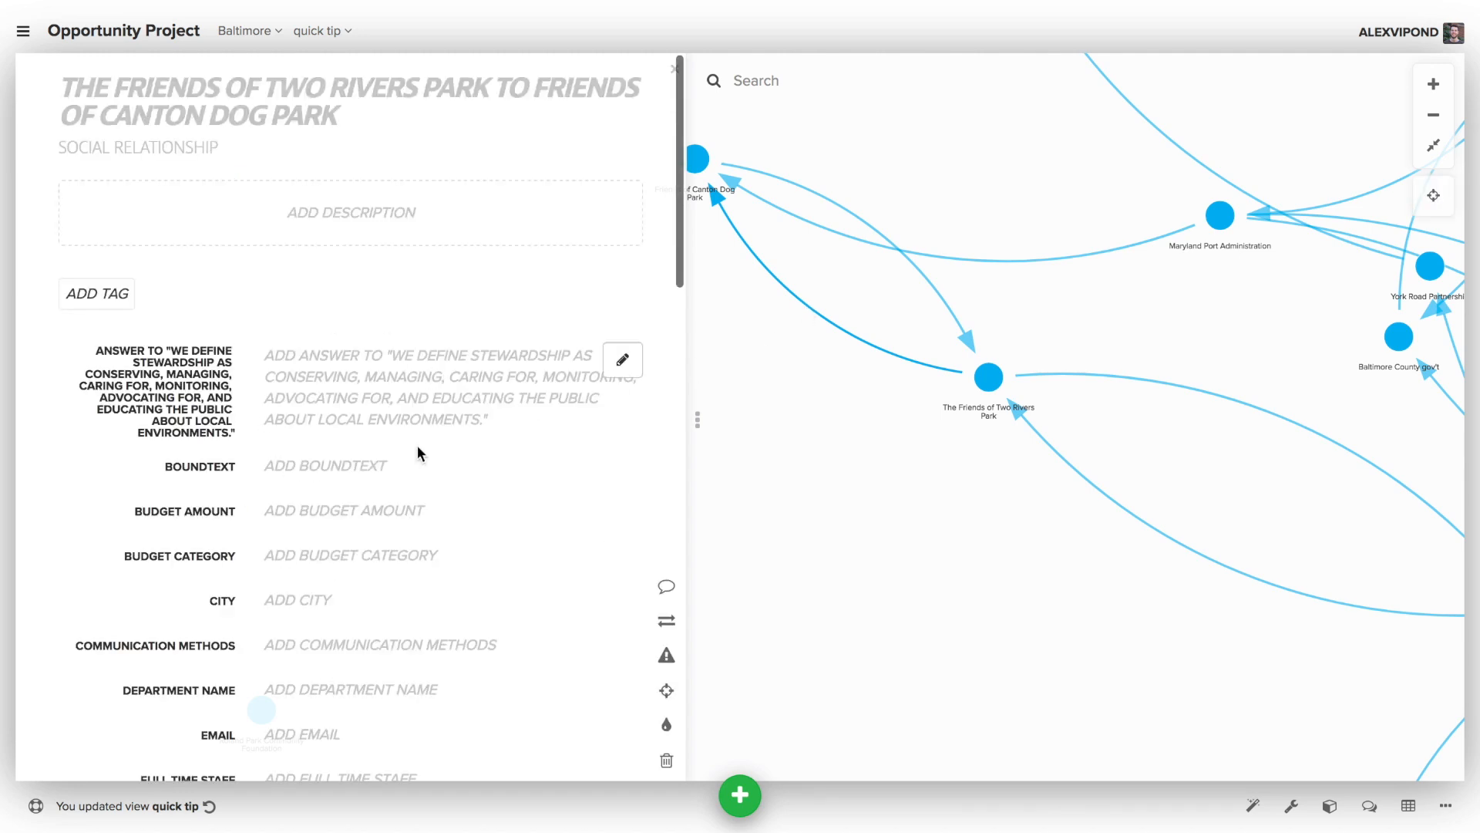
scroll(down, 3)
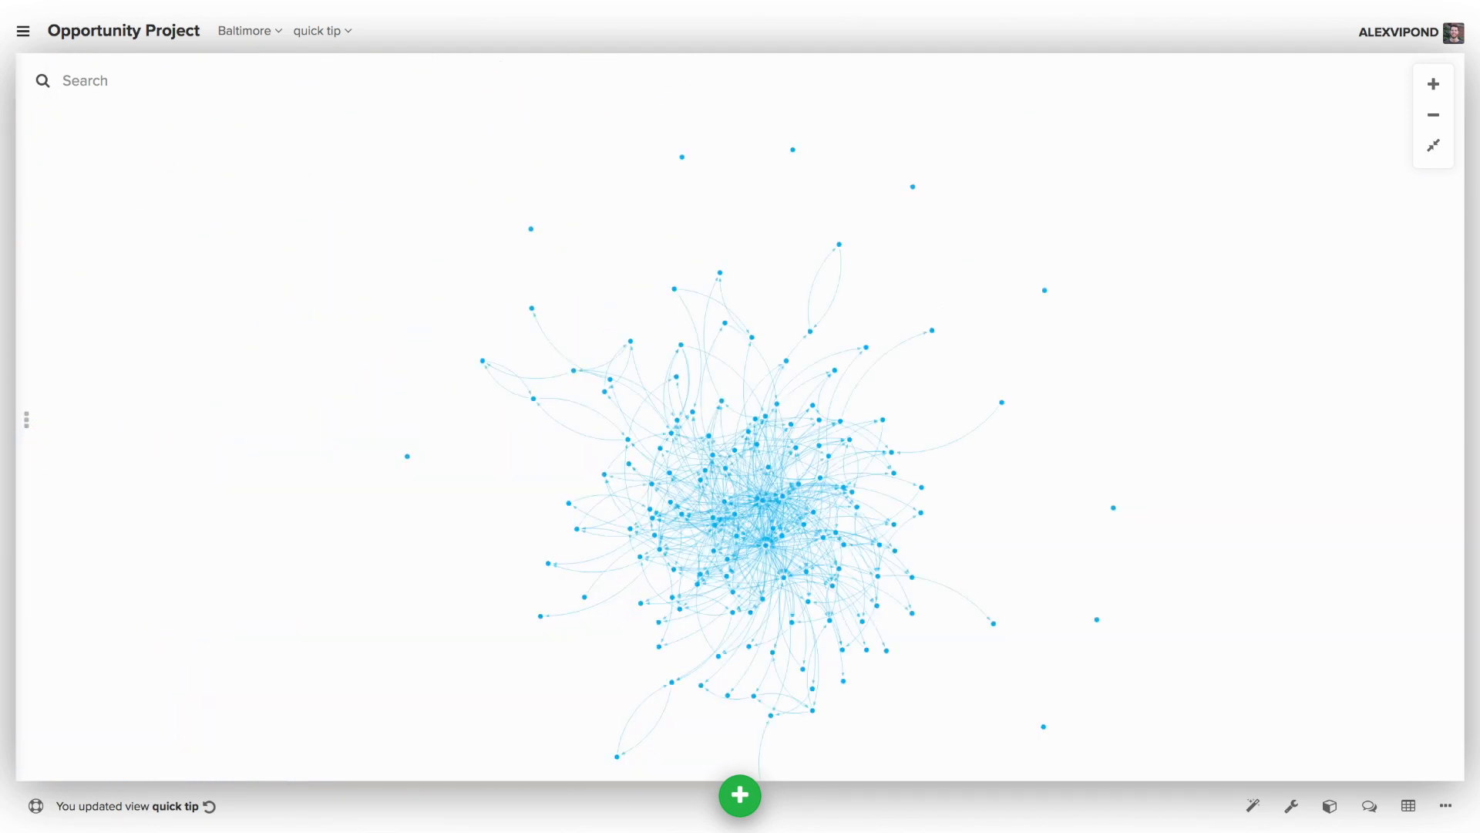
Focus the map on Irvine Nature Center, expand to its eight direct connections, and open search
click(84, 80)
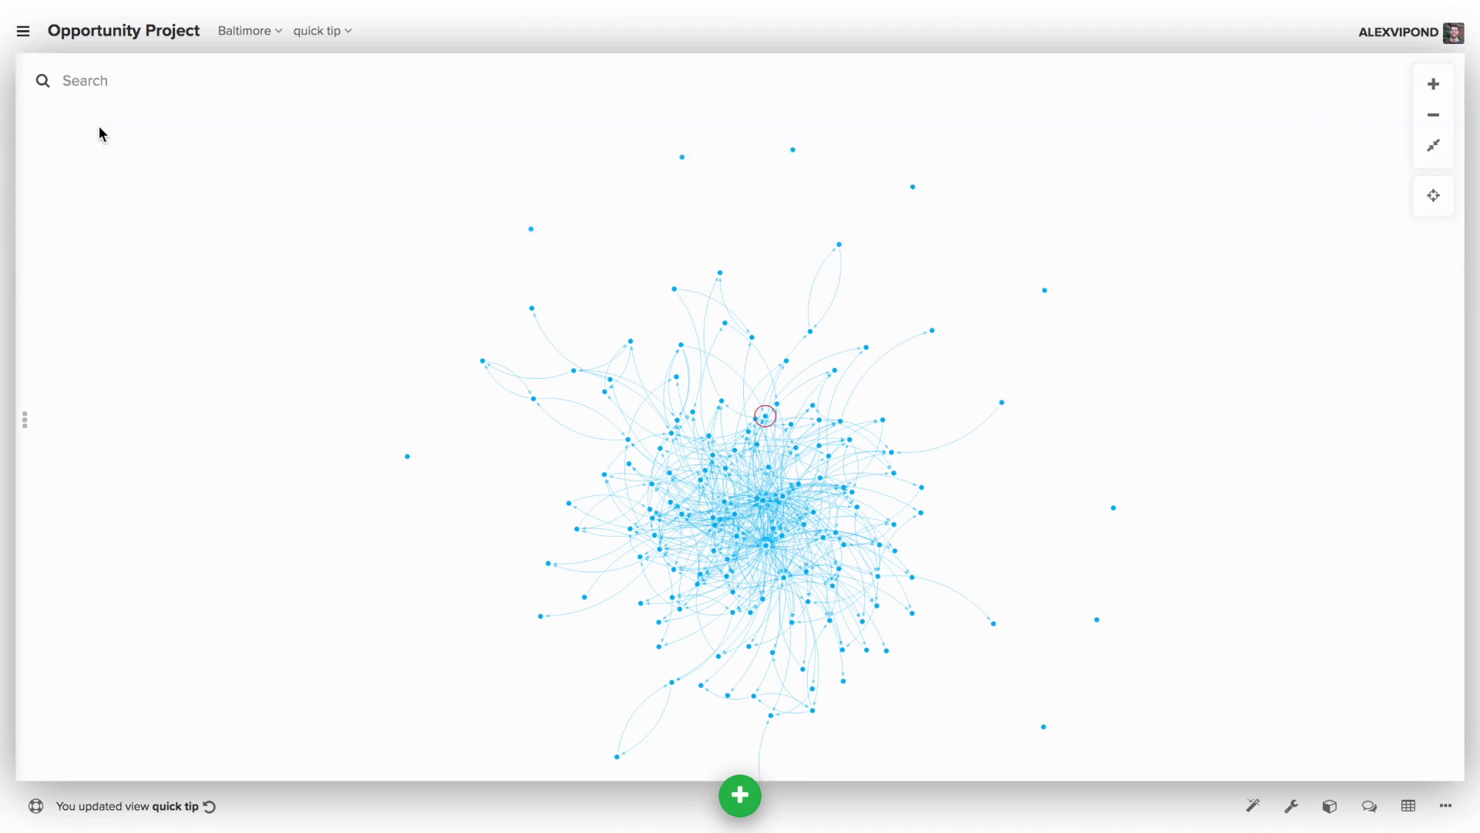
click(1433, 195)
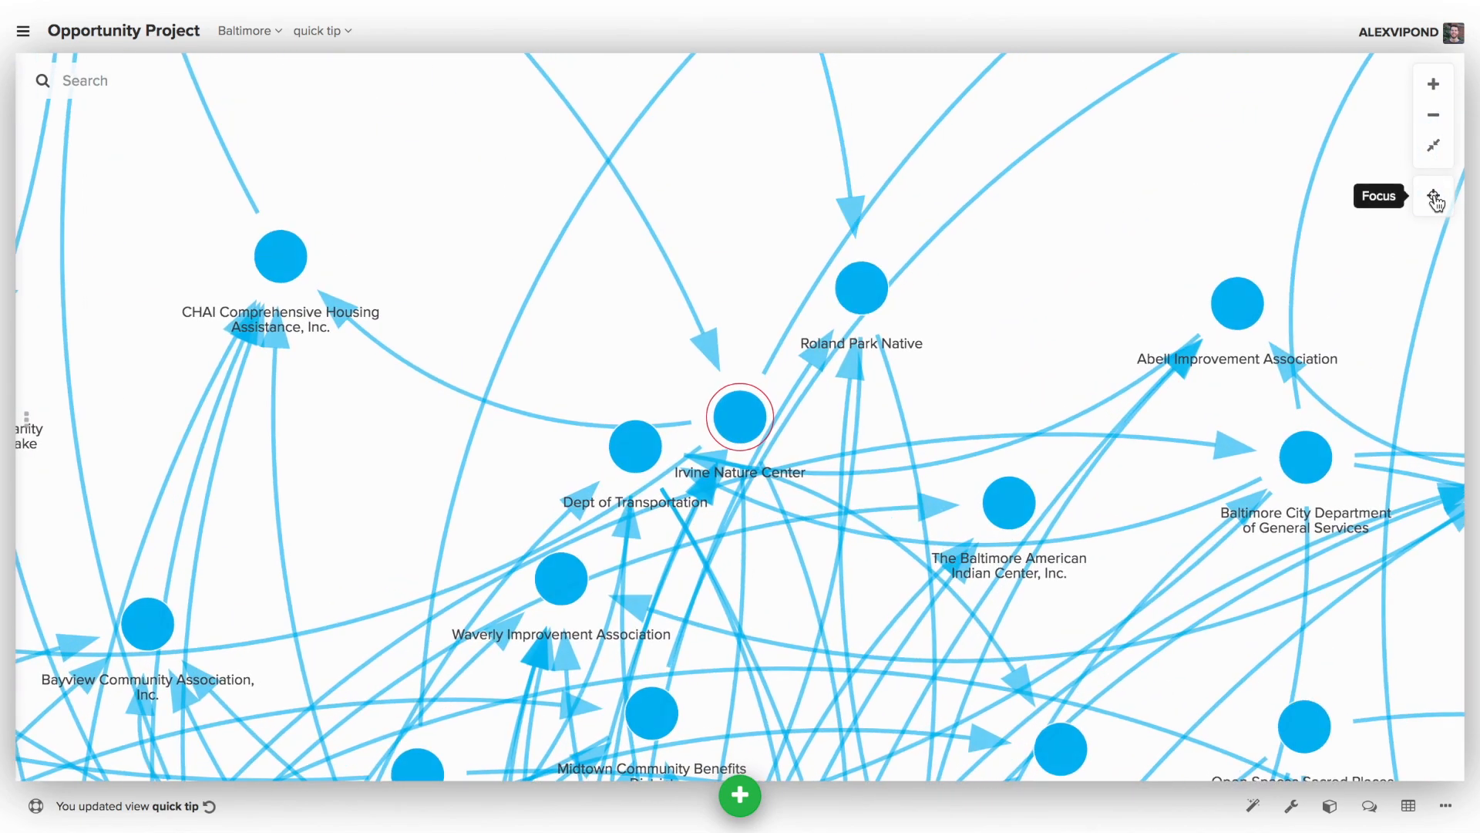
click(1433, 198)
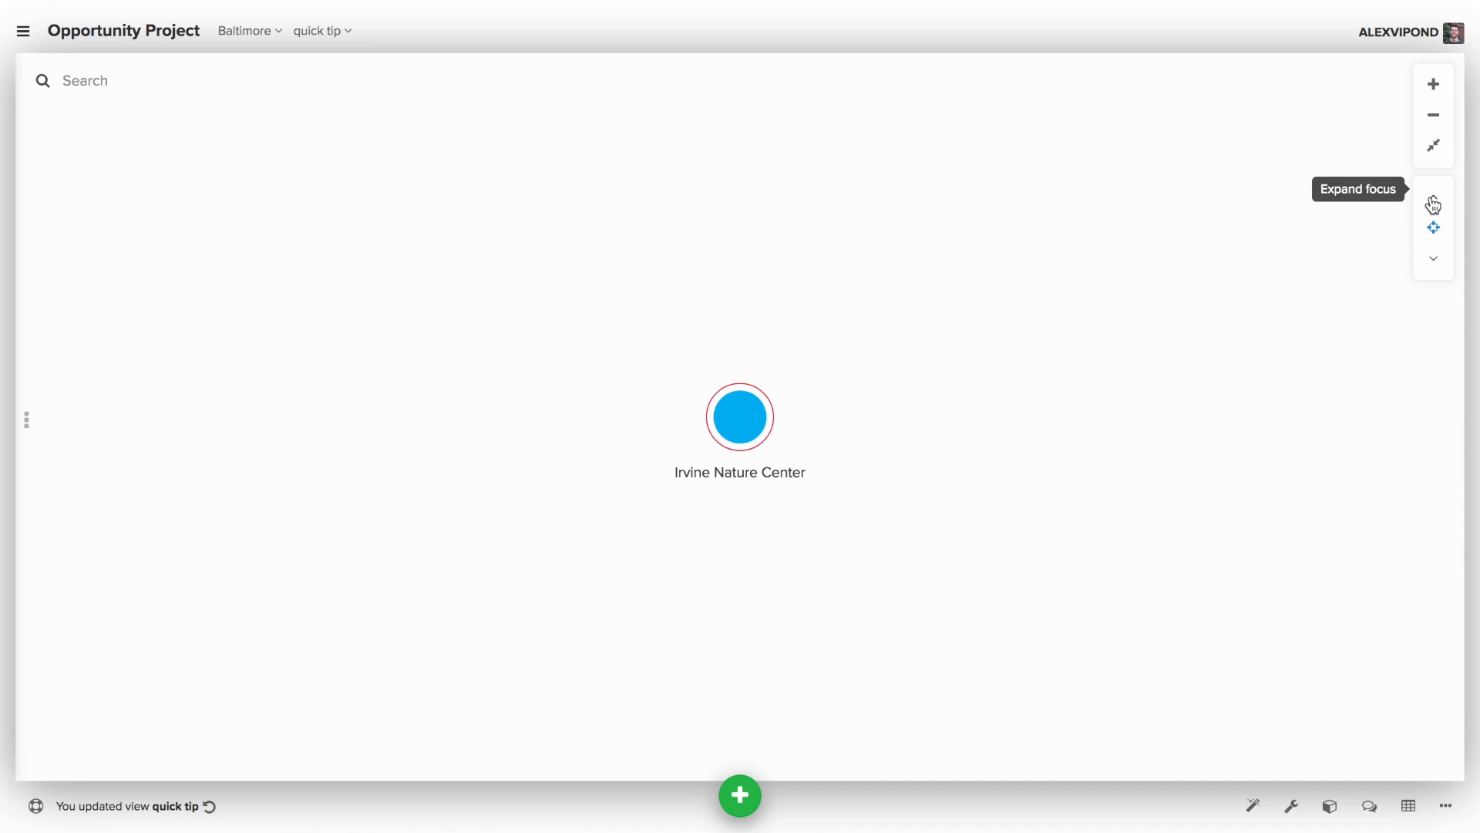
click(1433, 204)
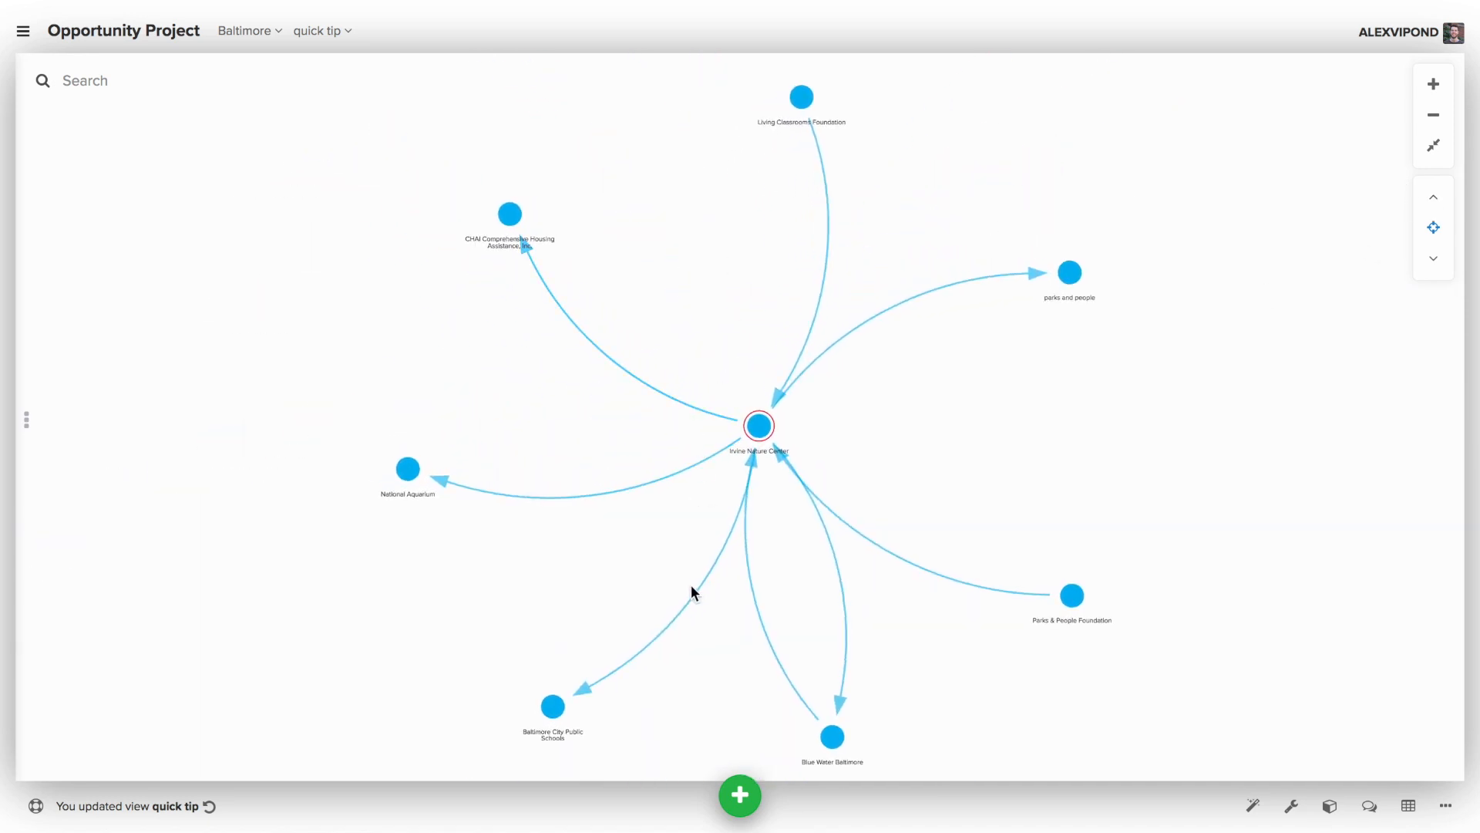
mouse_move(656, 582)
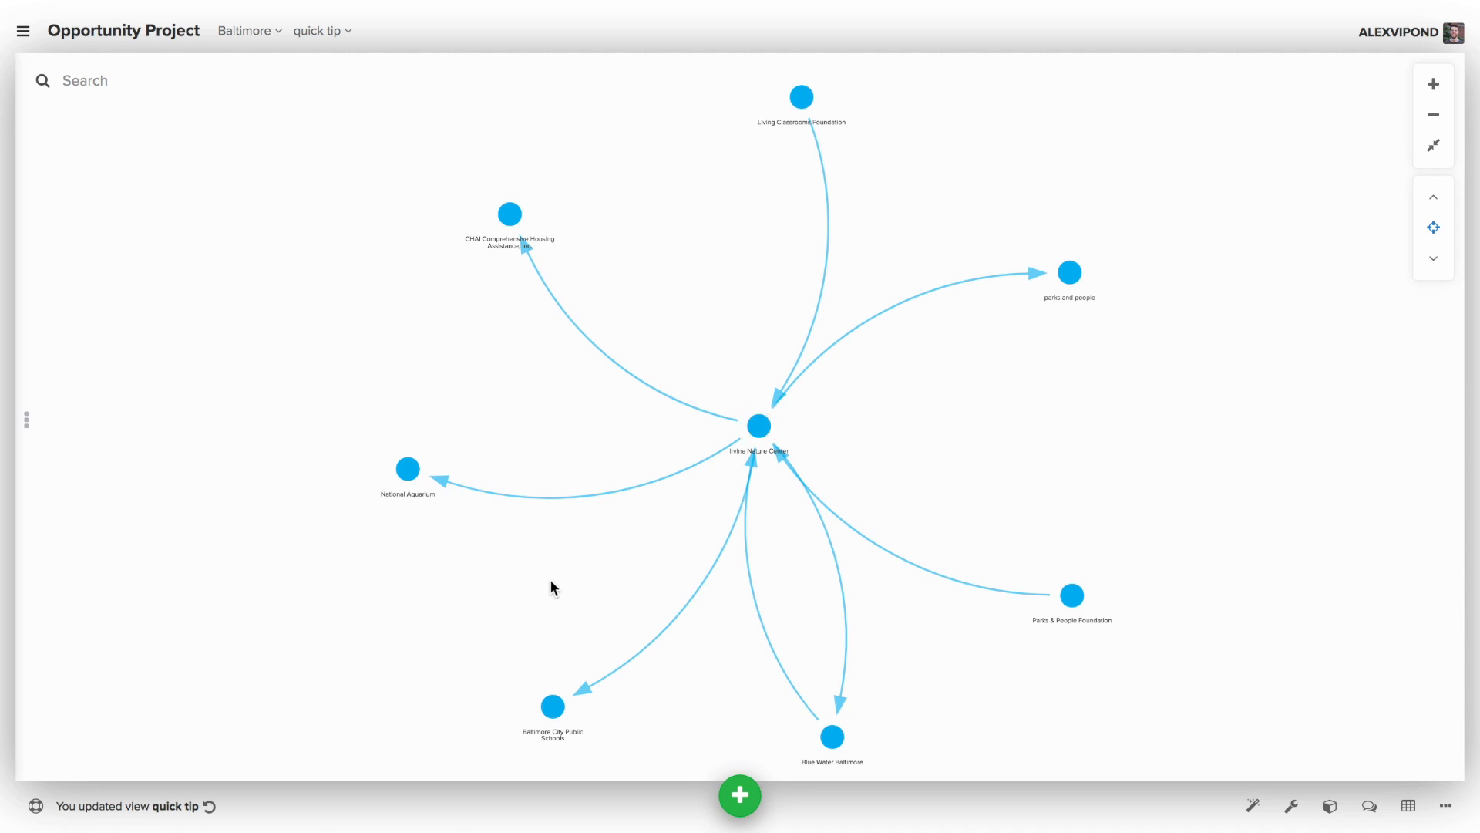
click(407, 467)
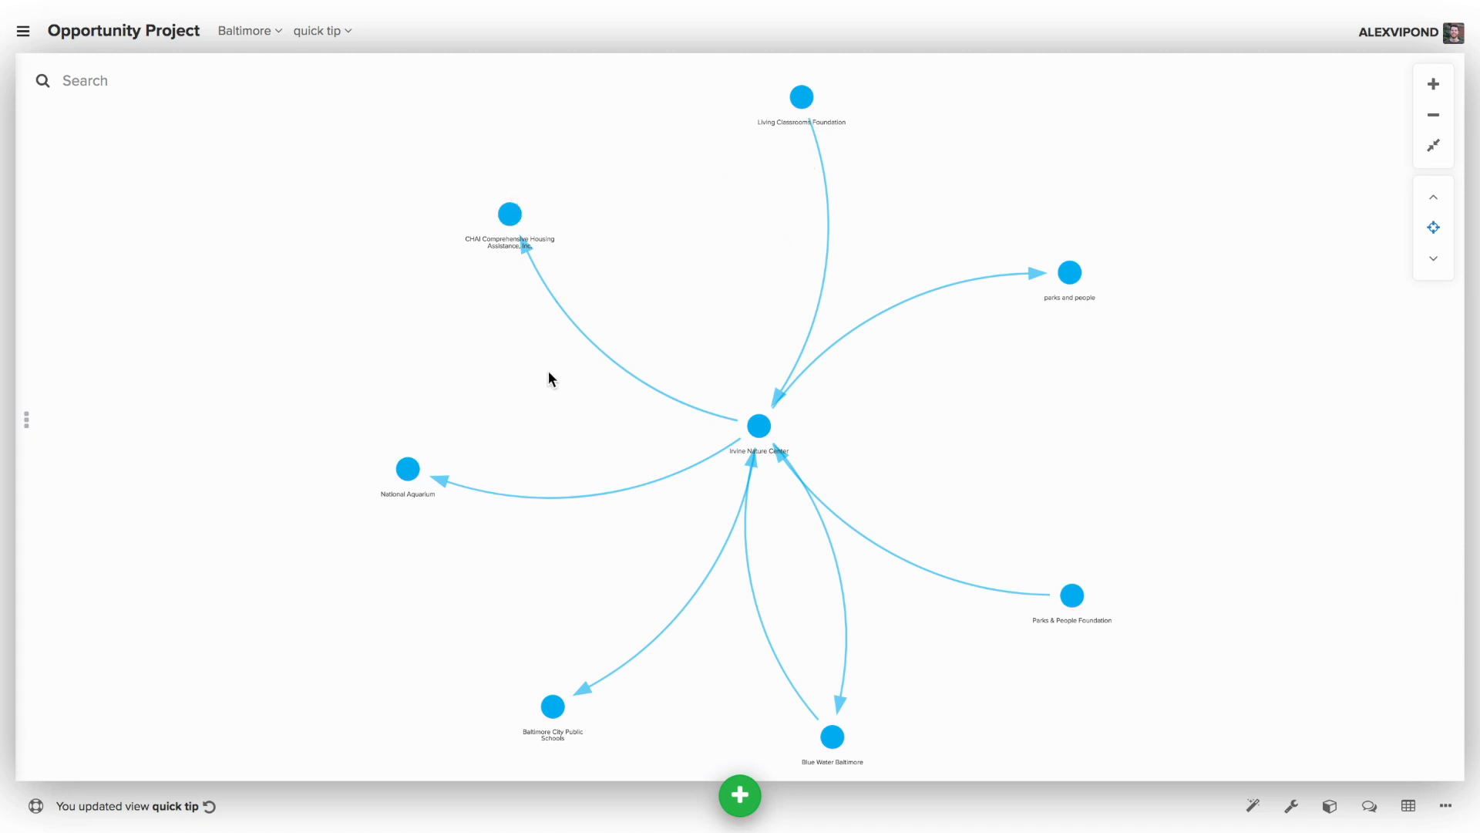
click(85, 80)
text(=)
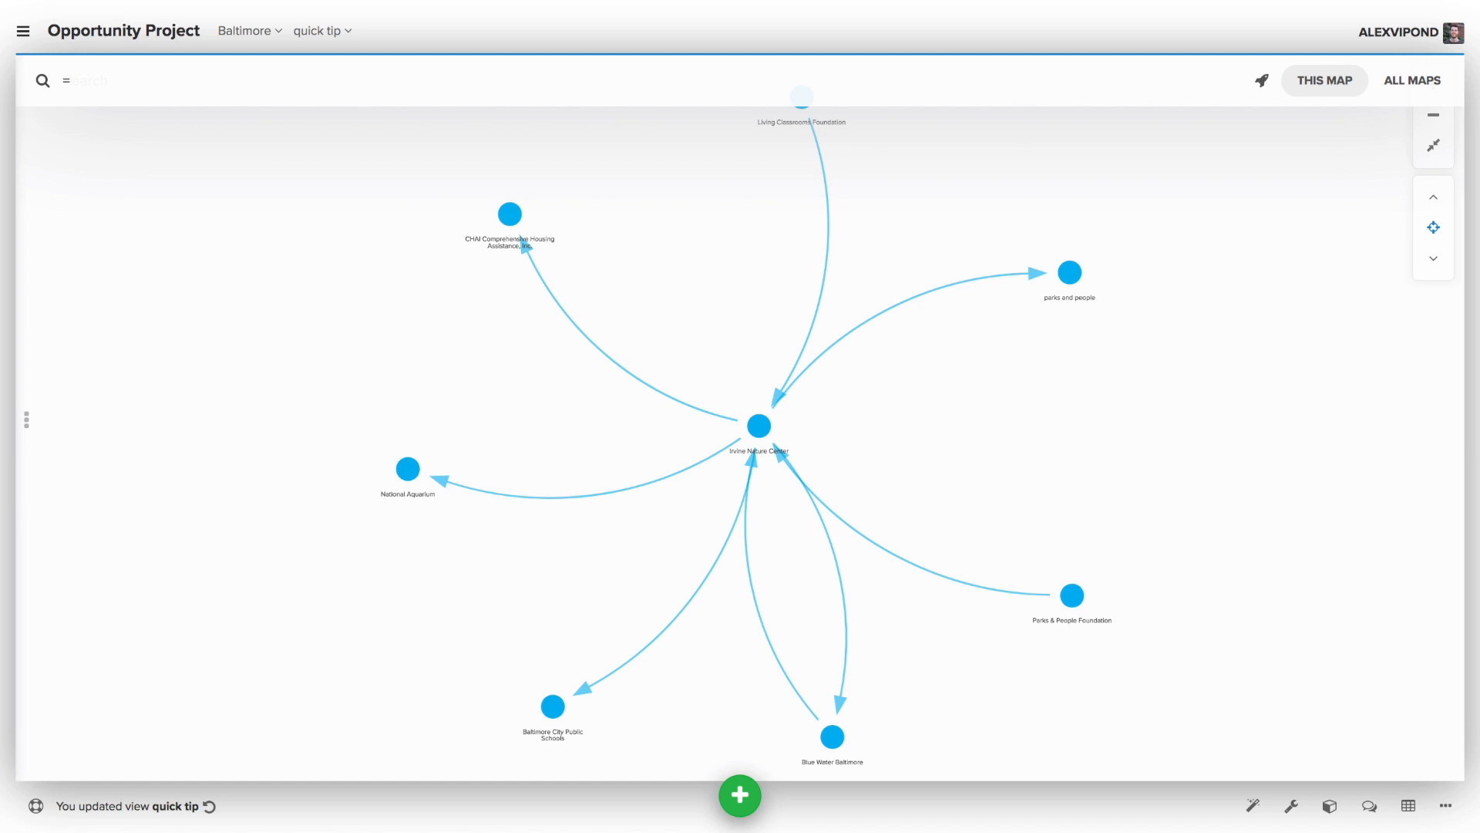
Run the selector =element --> element["Label"="Irvine Nature Center"] to select its three incoming organizations
click(85, 80)
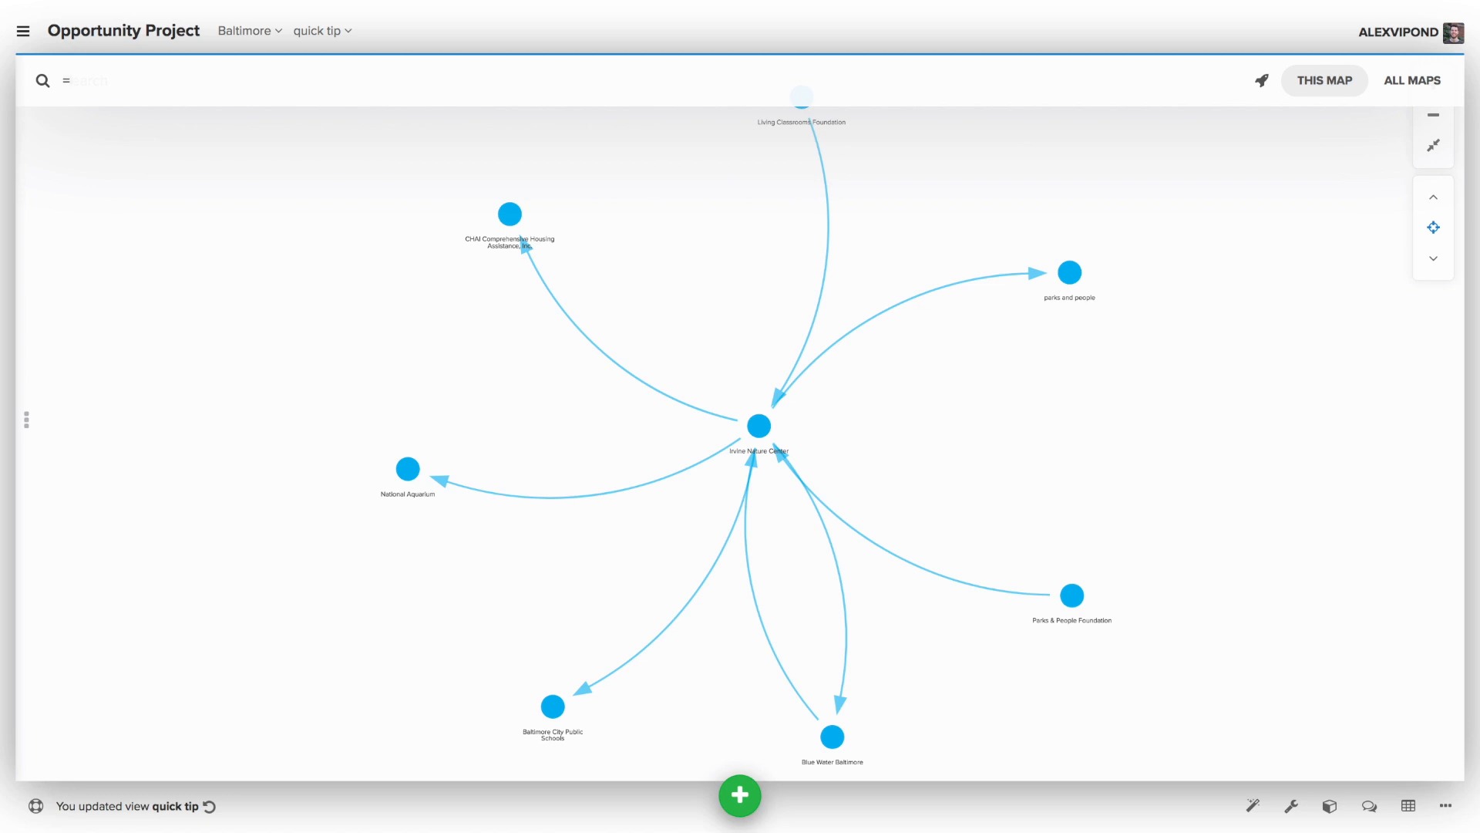
click(85, 80)
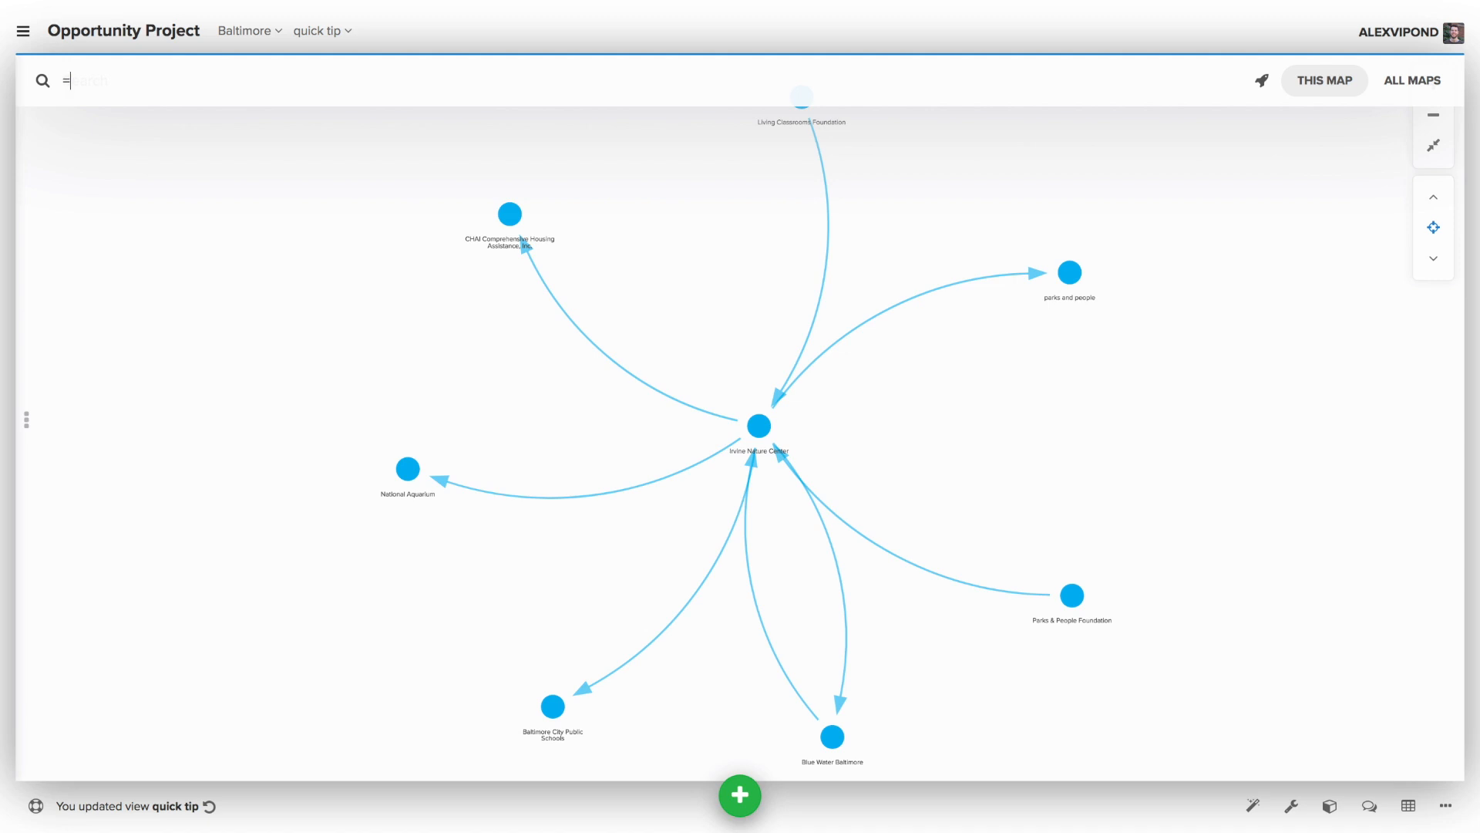
text(element)
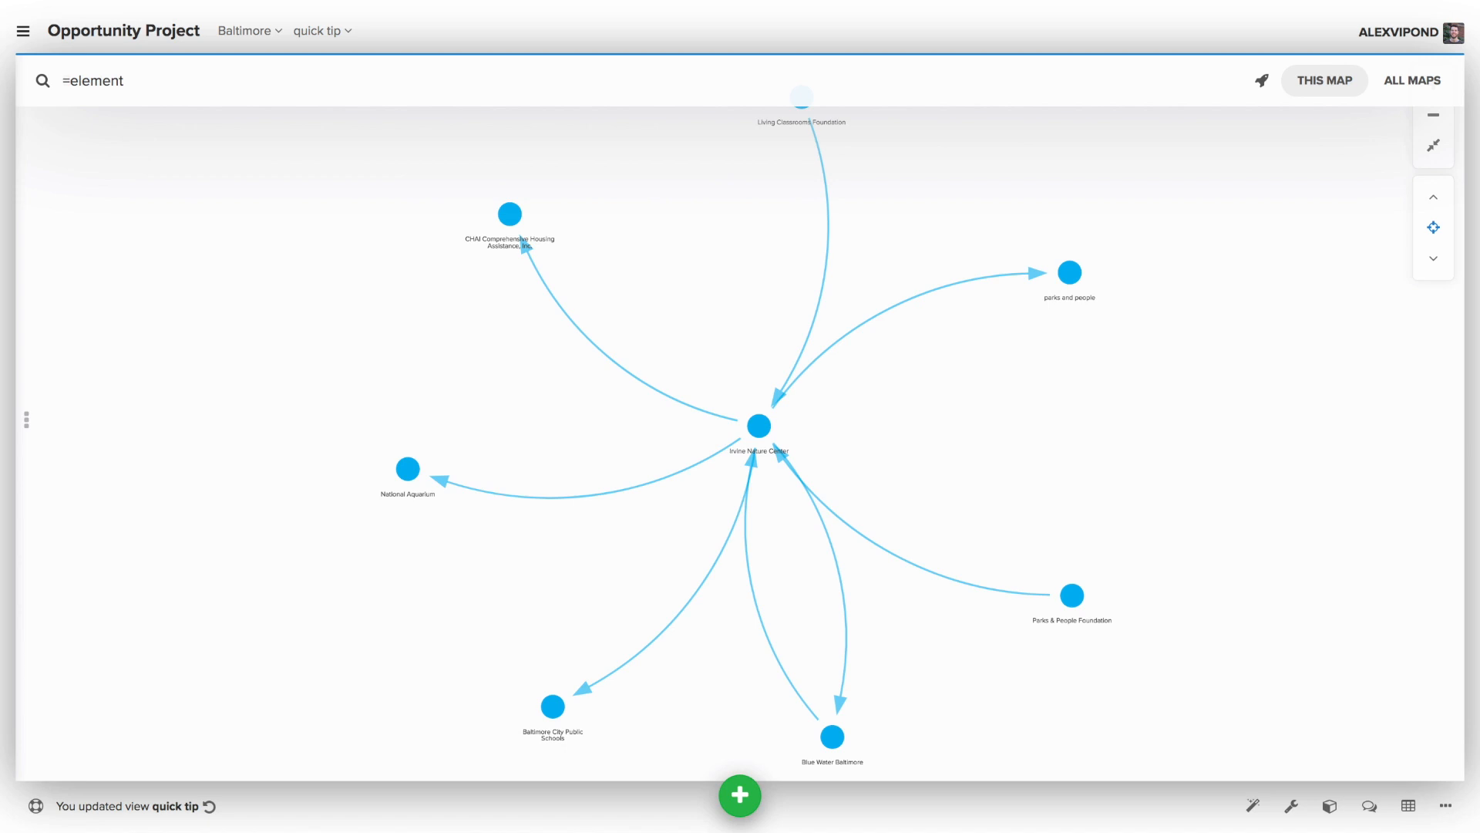
text(-->)
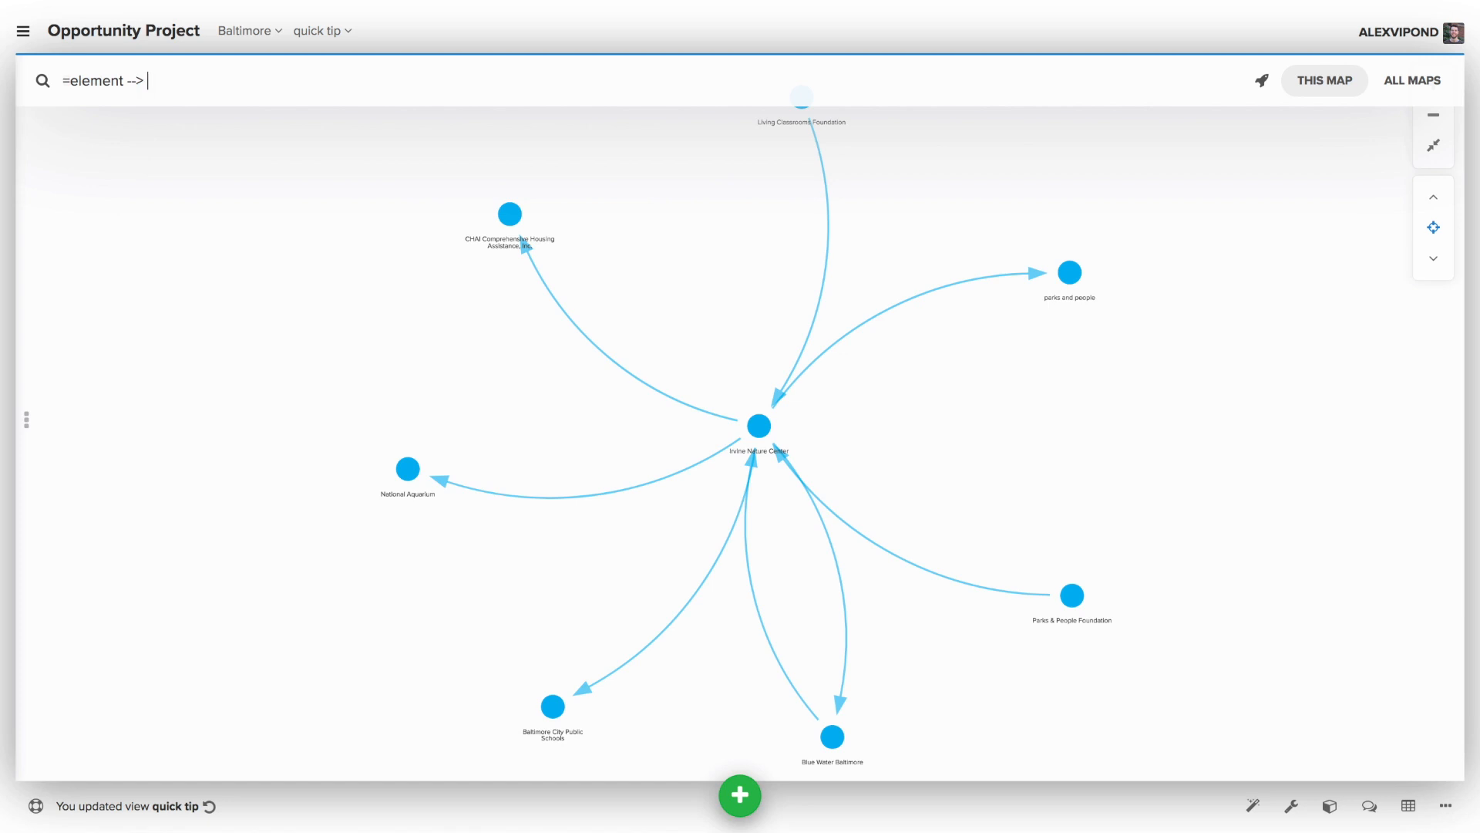
text(element)
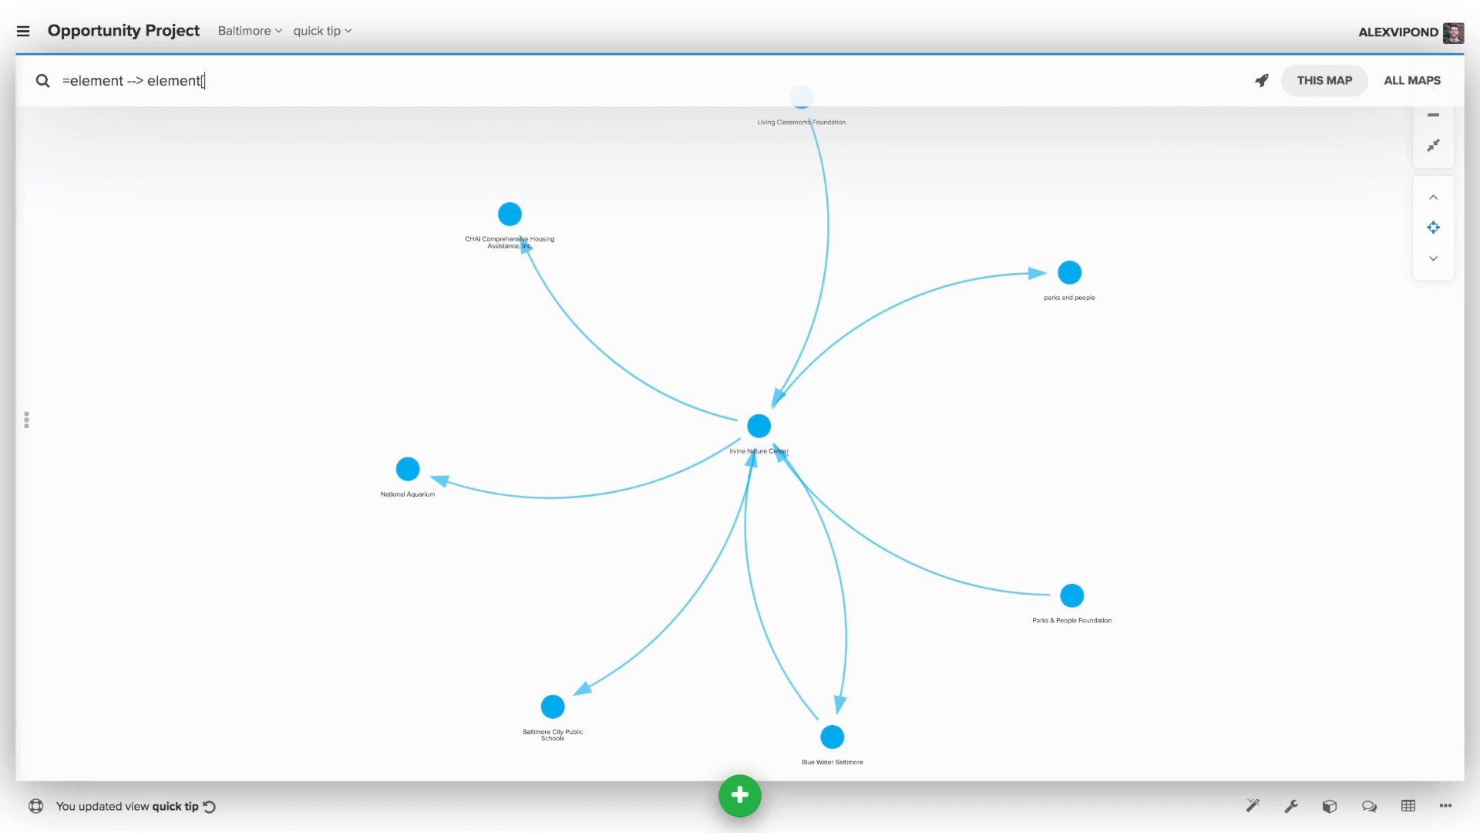
text("L)
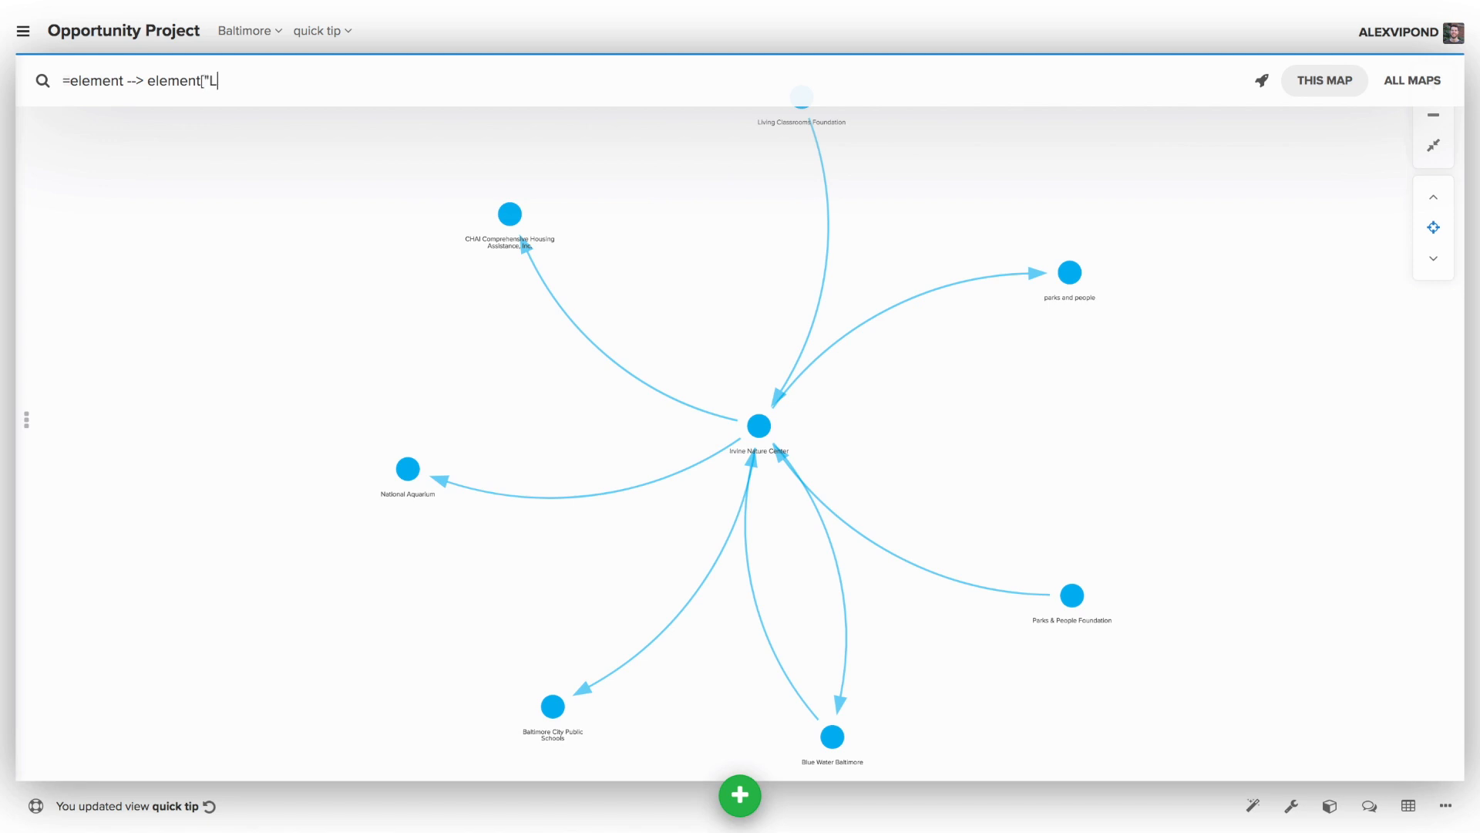
text(abel"="Irvine N)
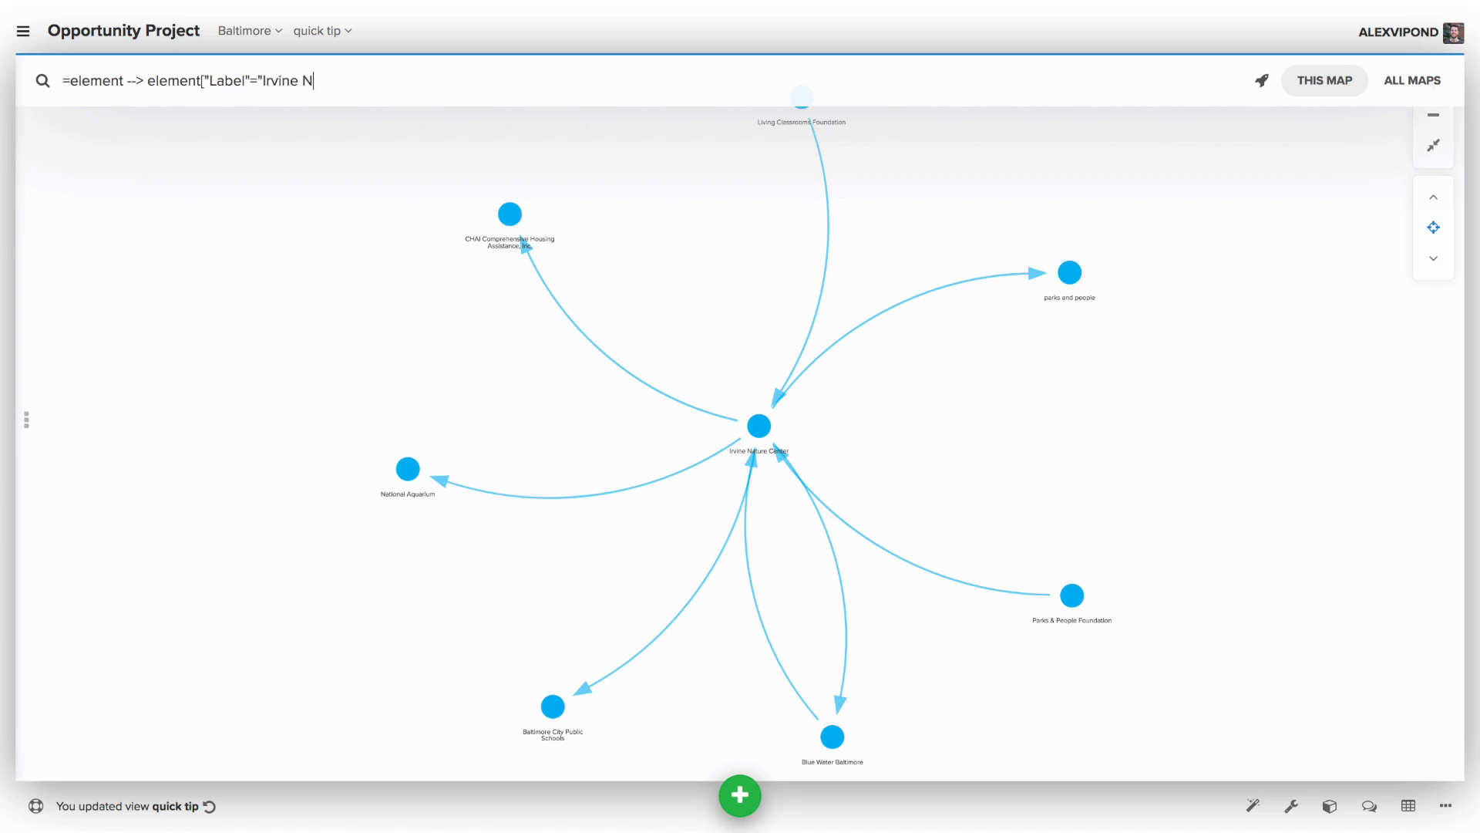
text(ature Center)
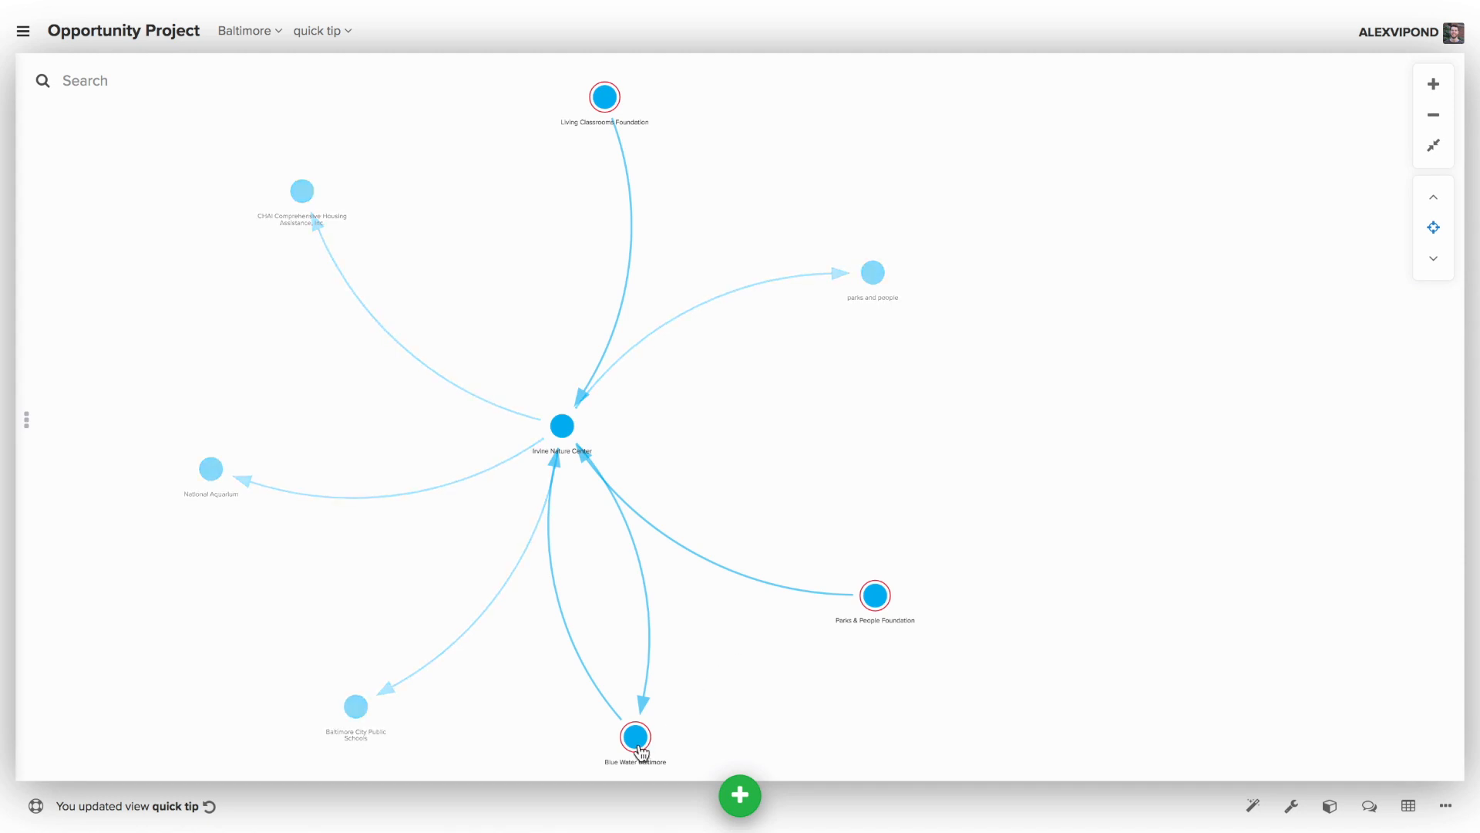
mouse_move(808, 463)
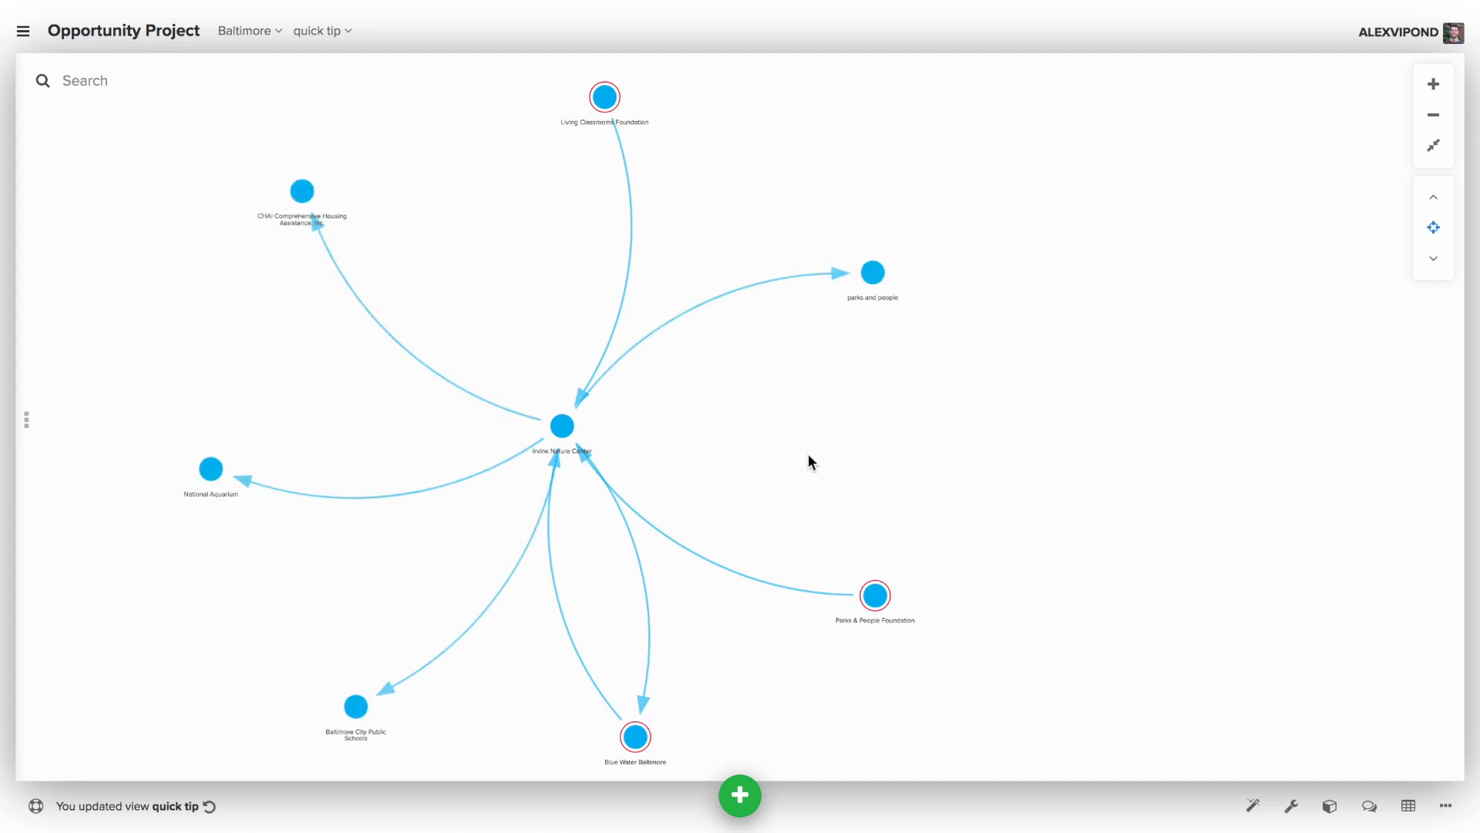
mouse_move(782, 463)
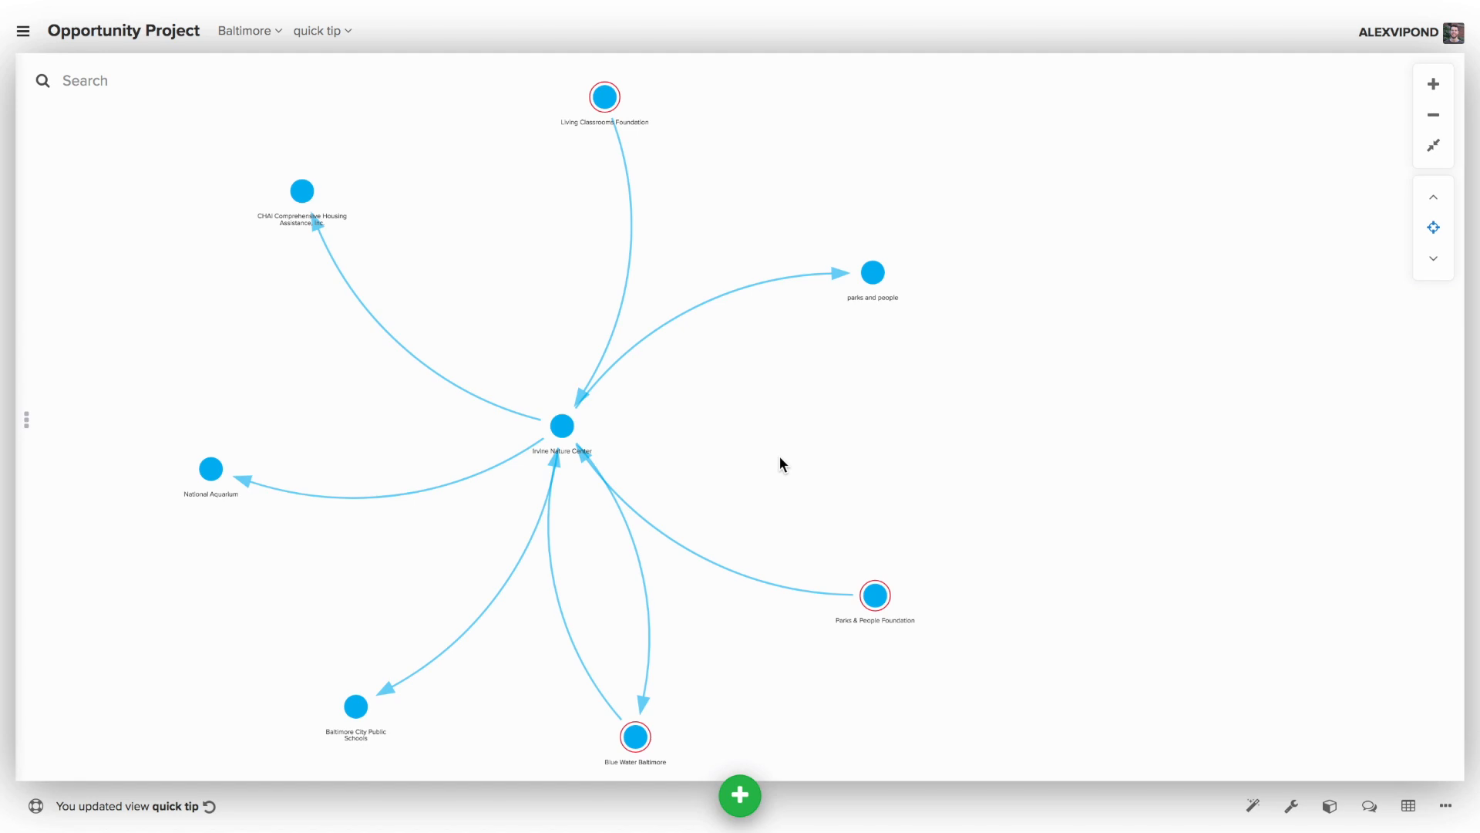
mouse_move(584, 399)
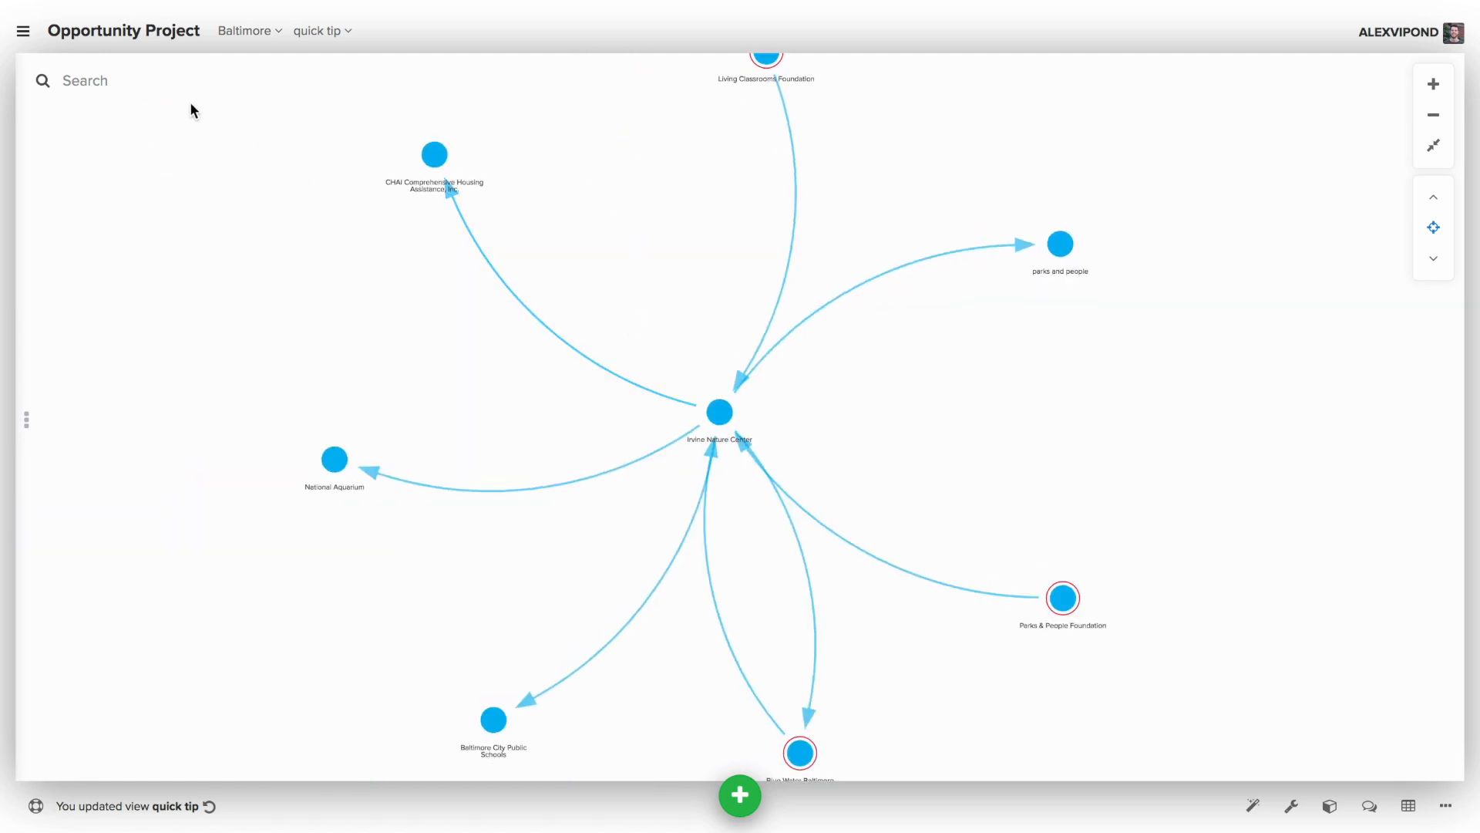
Run the selector =element <-- element["Label"="Irvine Nature Center"] to select five outgoing organizations
click(85, 80)
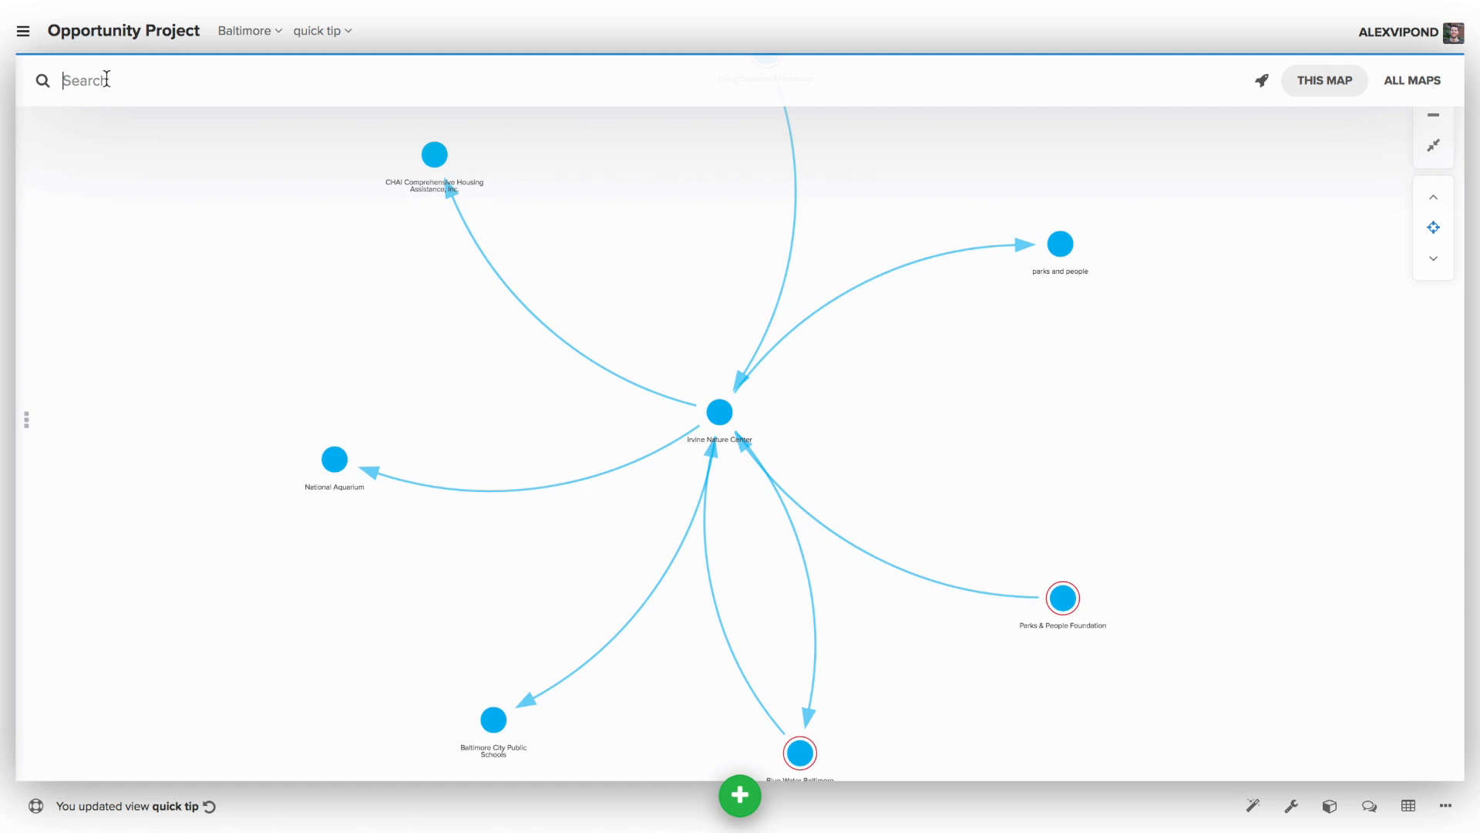
text(=element)
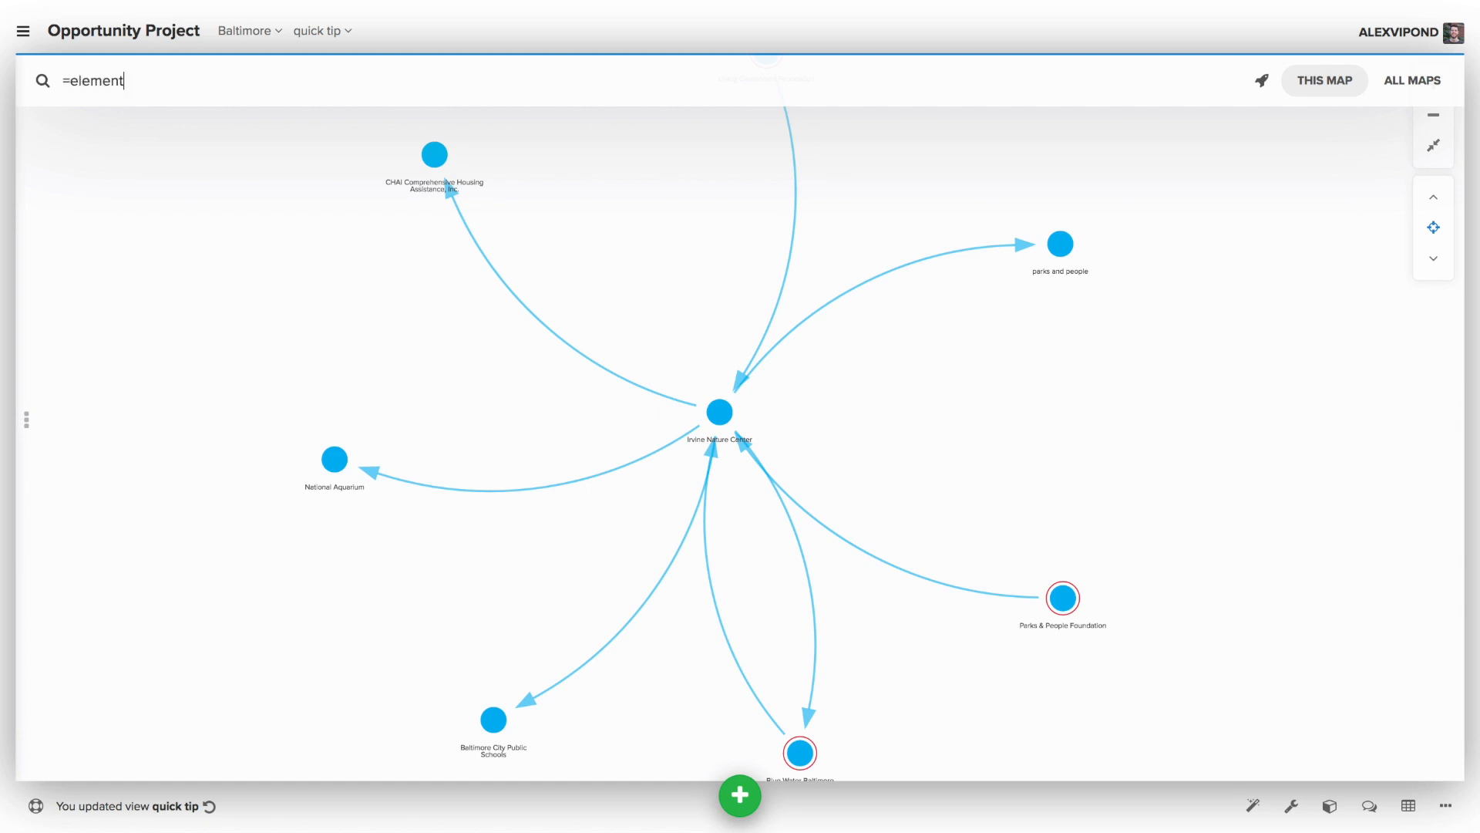
text(<--)
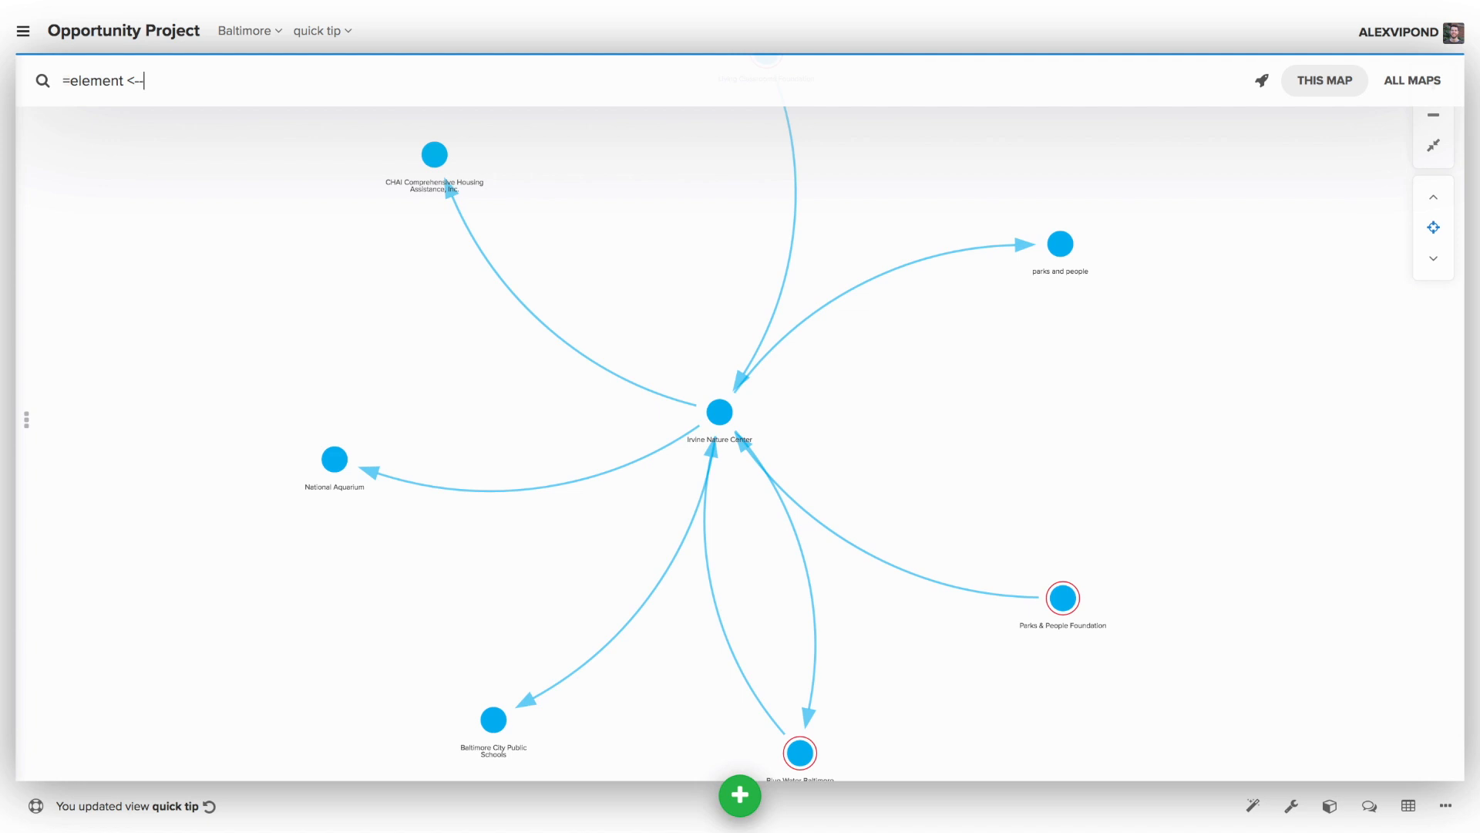
mouse_move(143, 80)
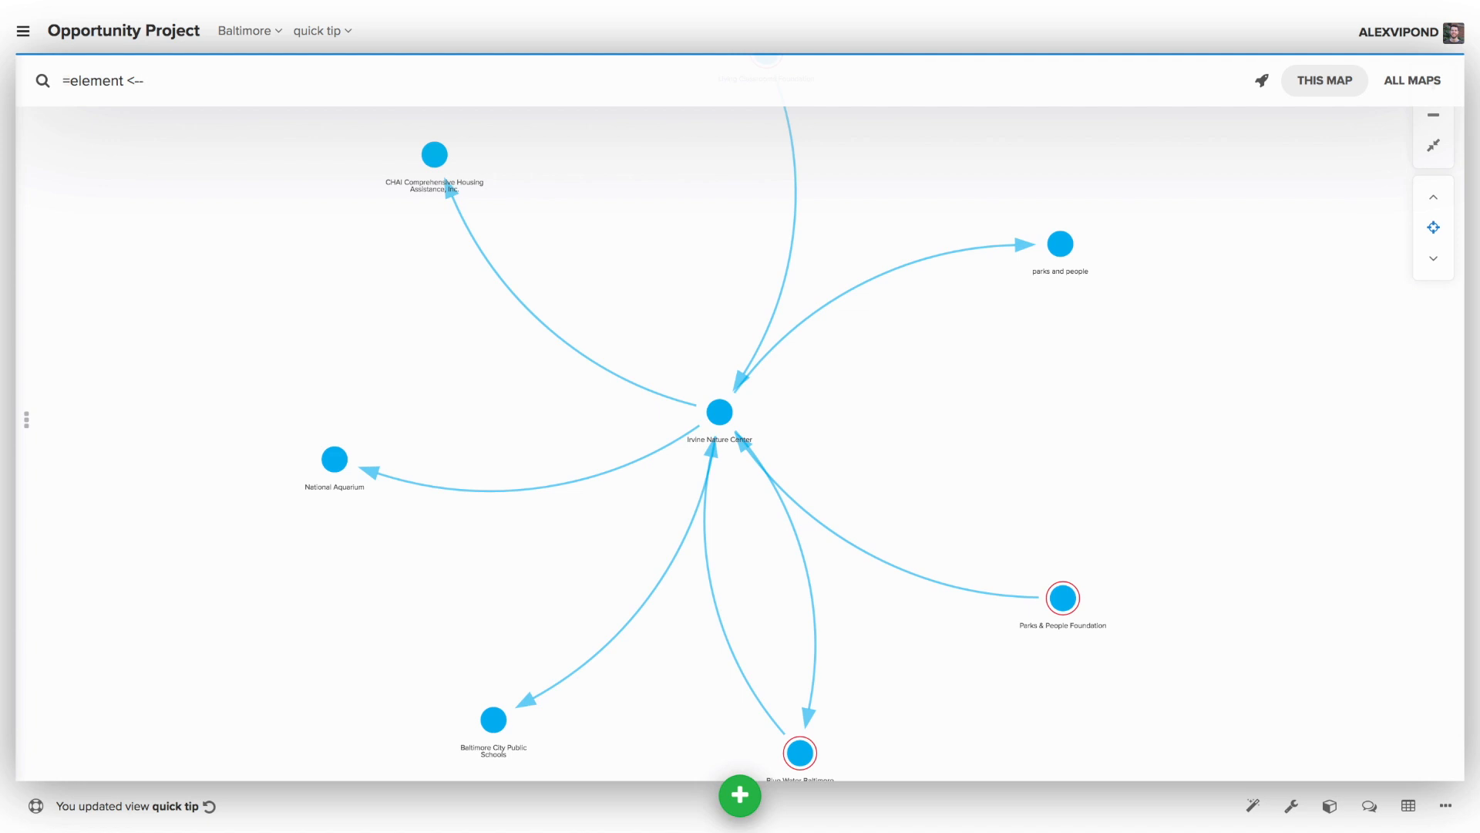
text(element["Label"="Irvine Nature Center"])
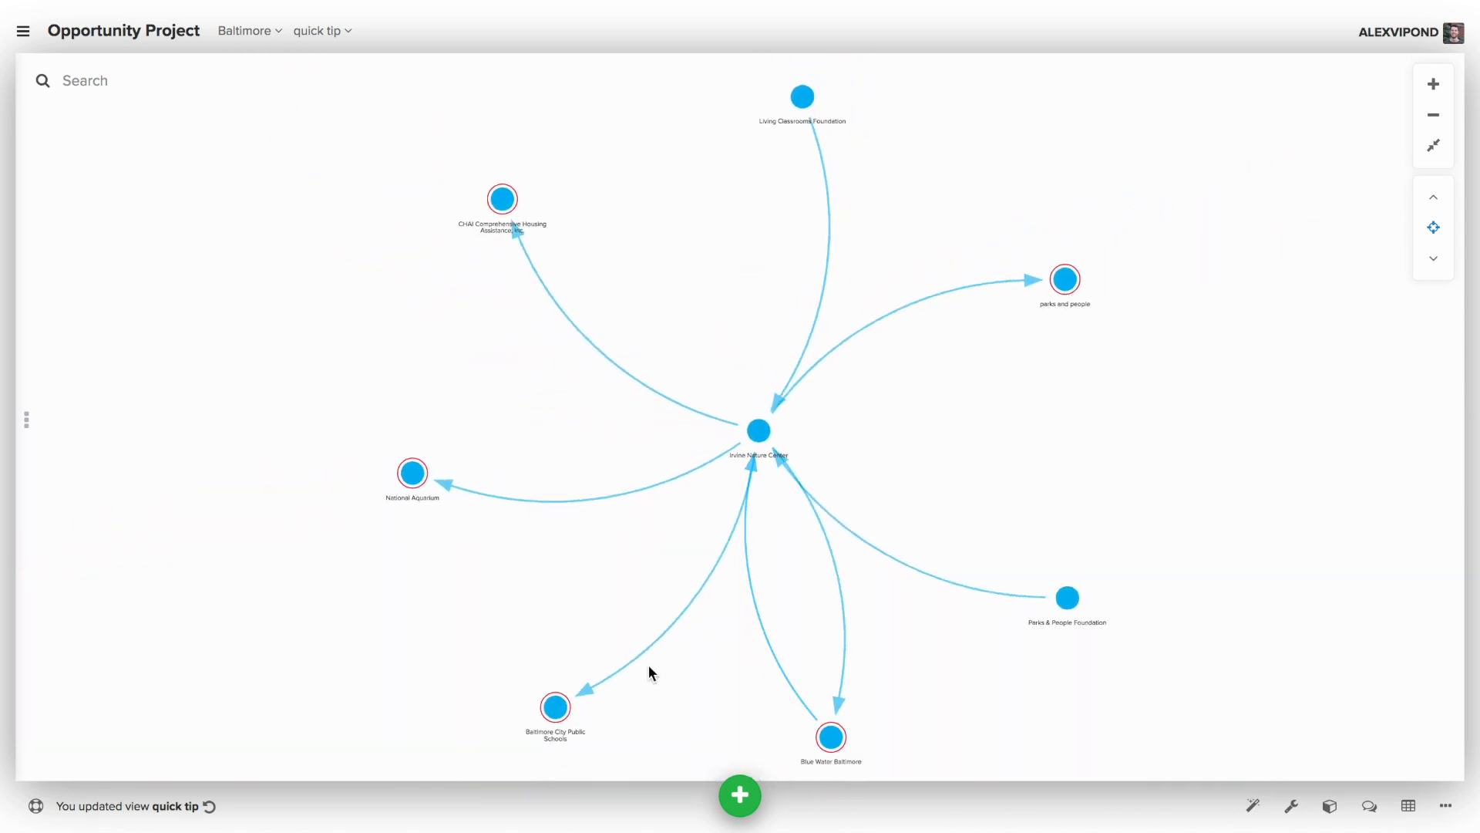
mouse_move(220, 122)
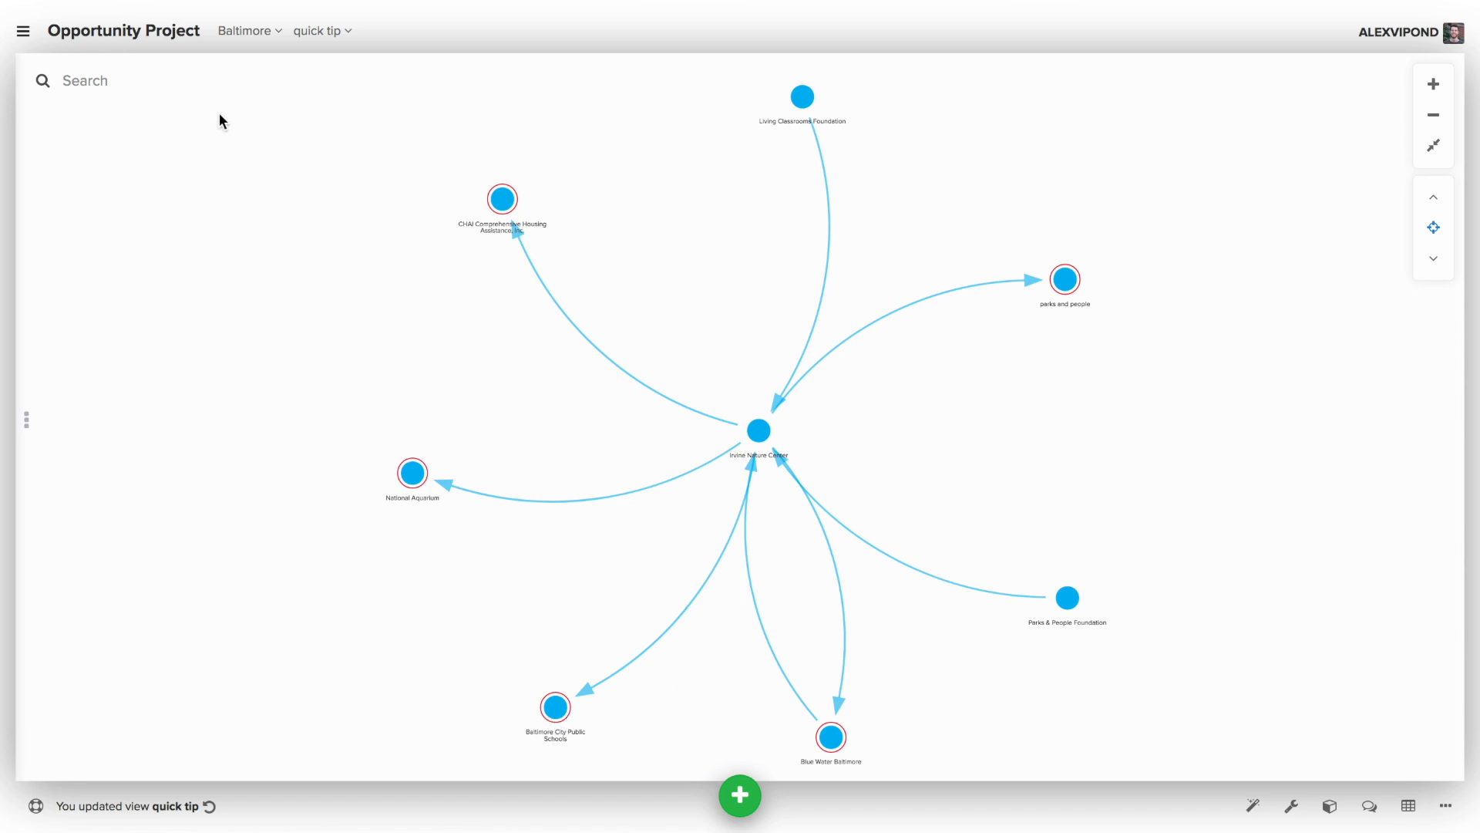
Run the two-way selector =element <--> element["Label"="Irvine Nature Center"] selecting all eight organizations
click(84, 80)
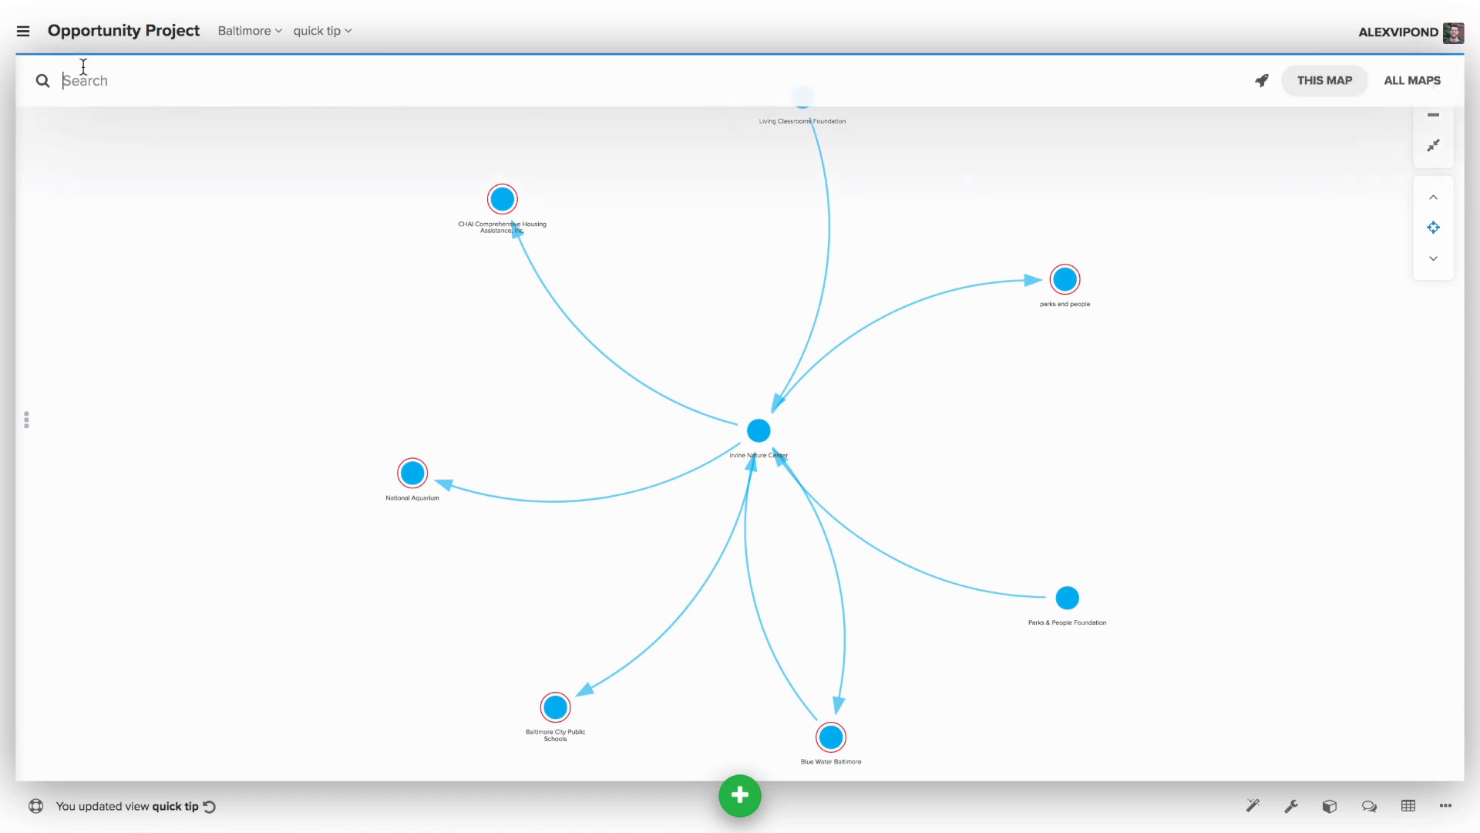
text(=element)
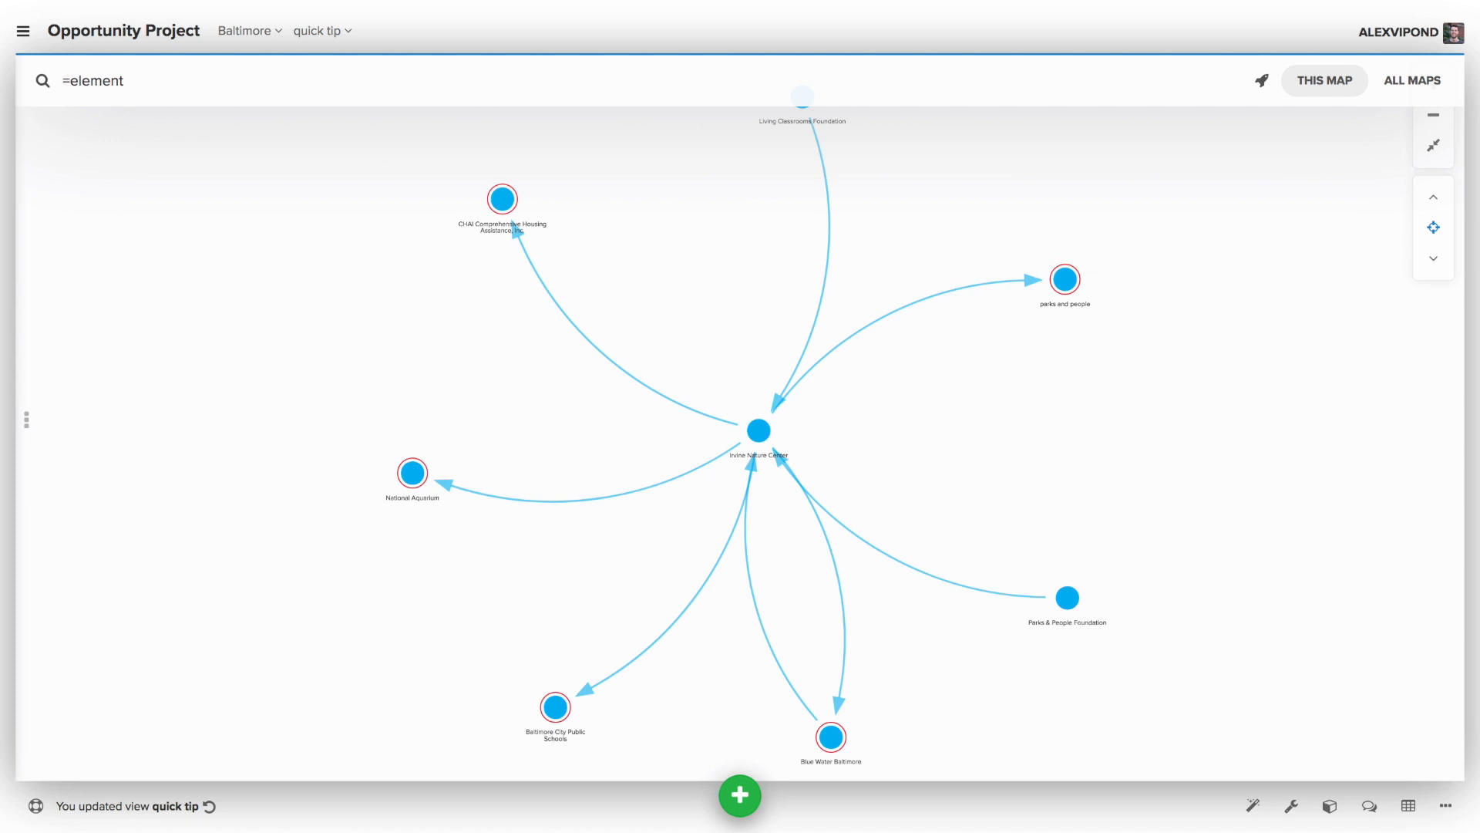
text(<-->)
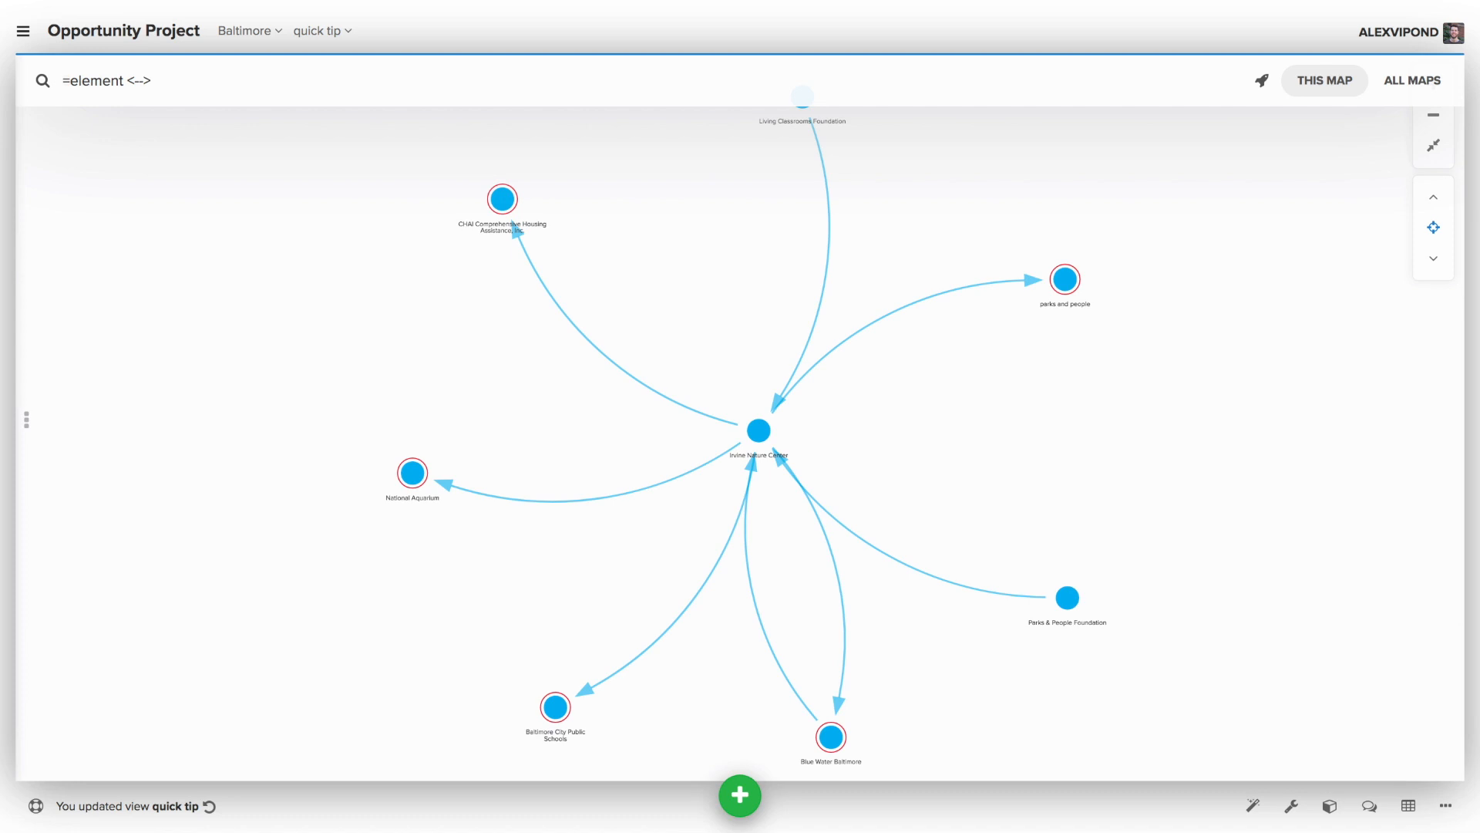
click(151, 80)
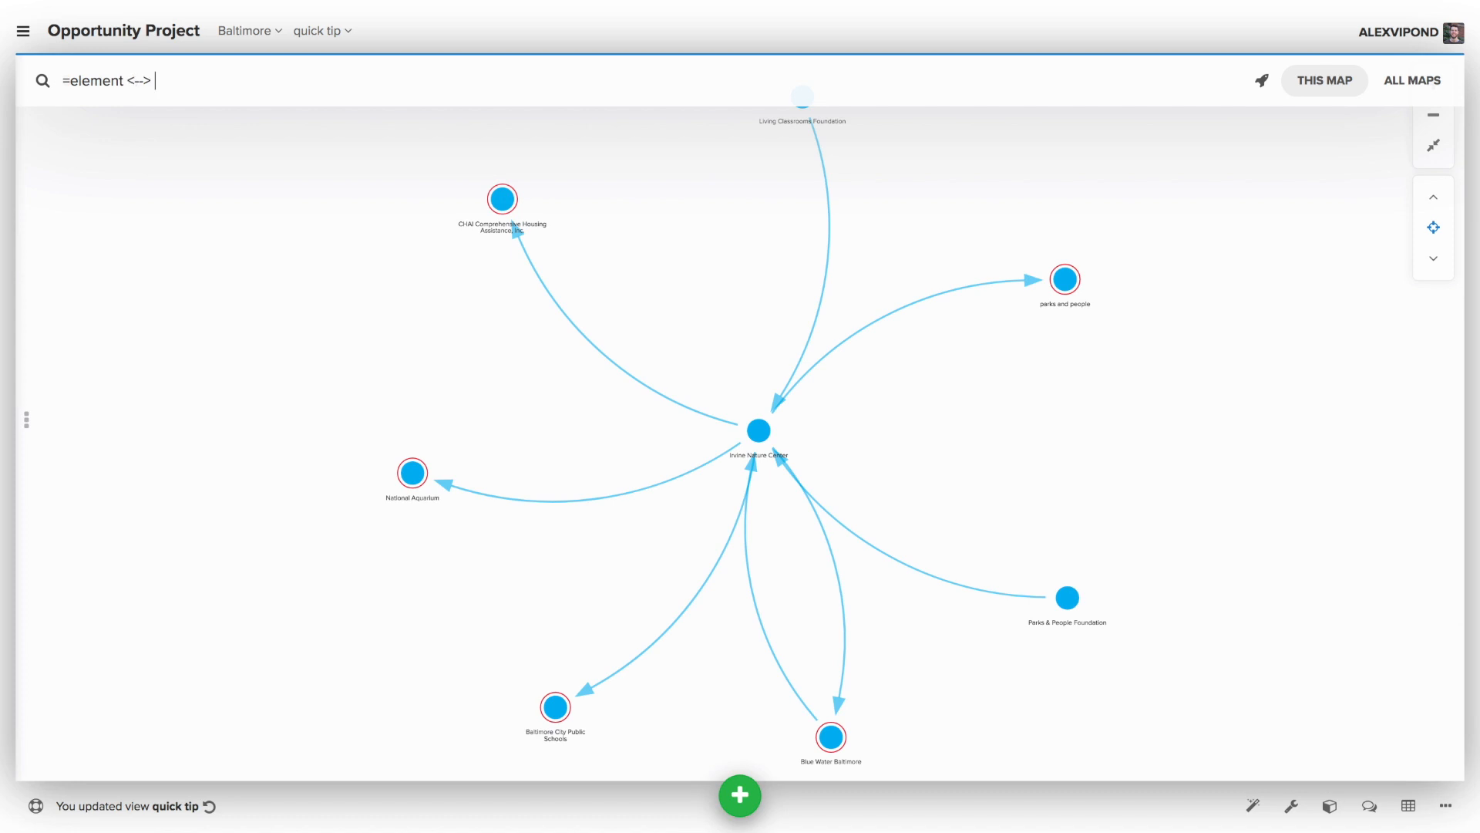
text(element["Label"="Irvine Nature Center"])
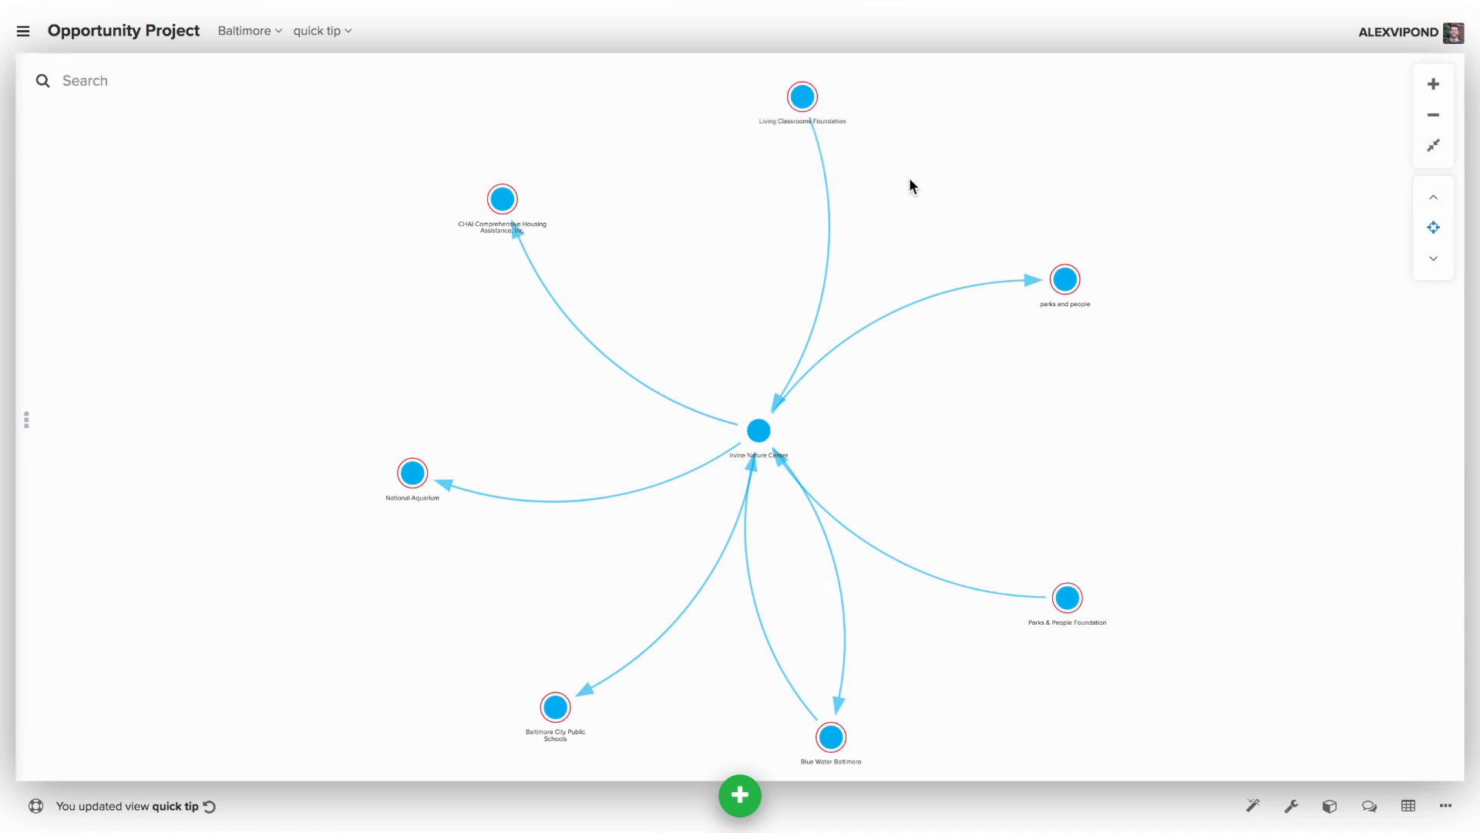
mouse_move(445, 323)
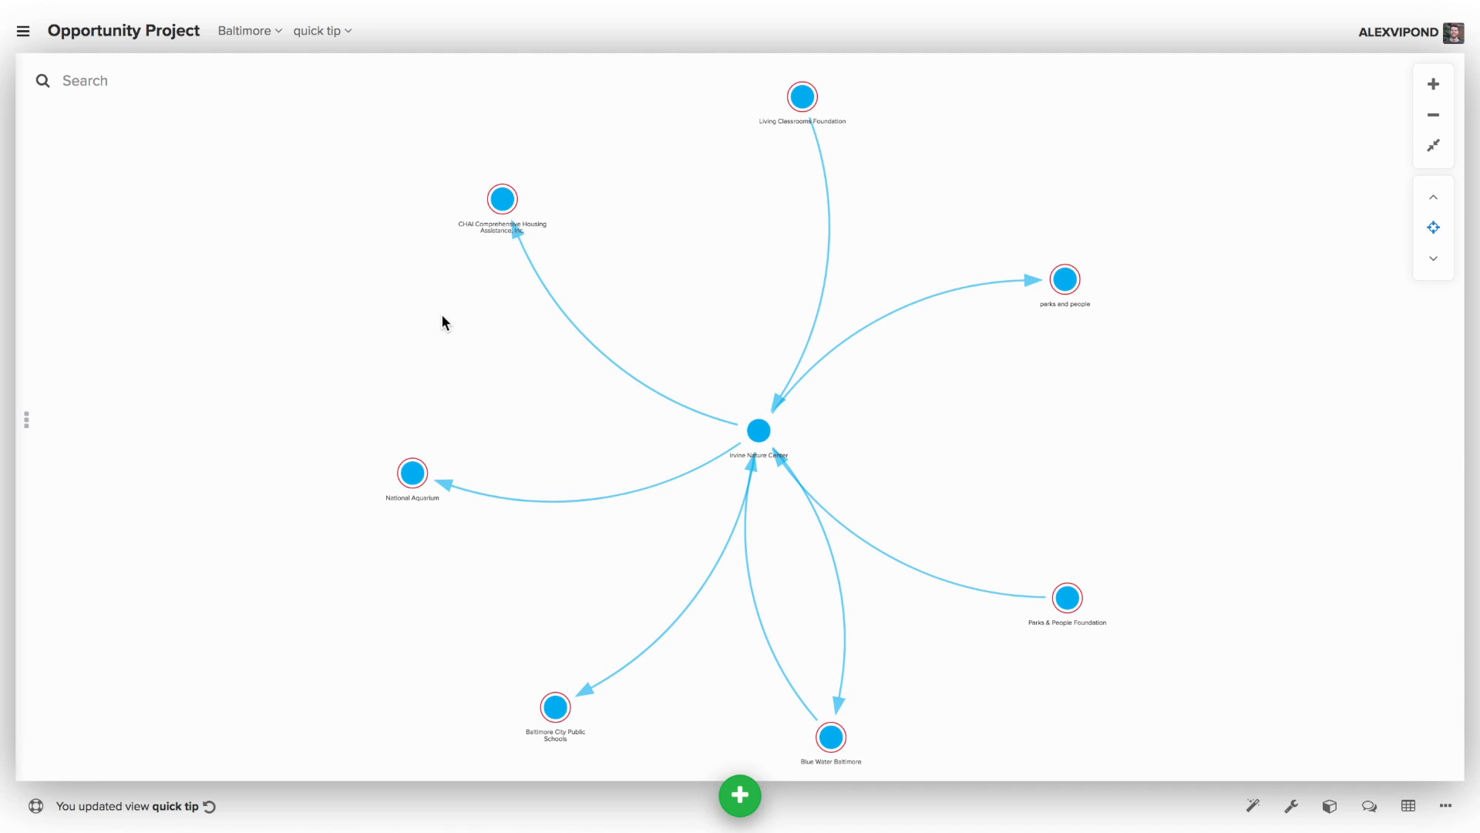
mouse_move(897, 609)
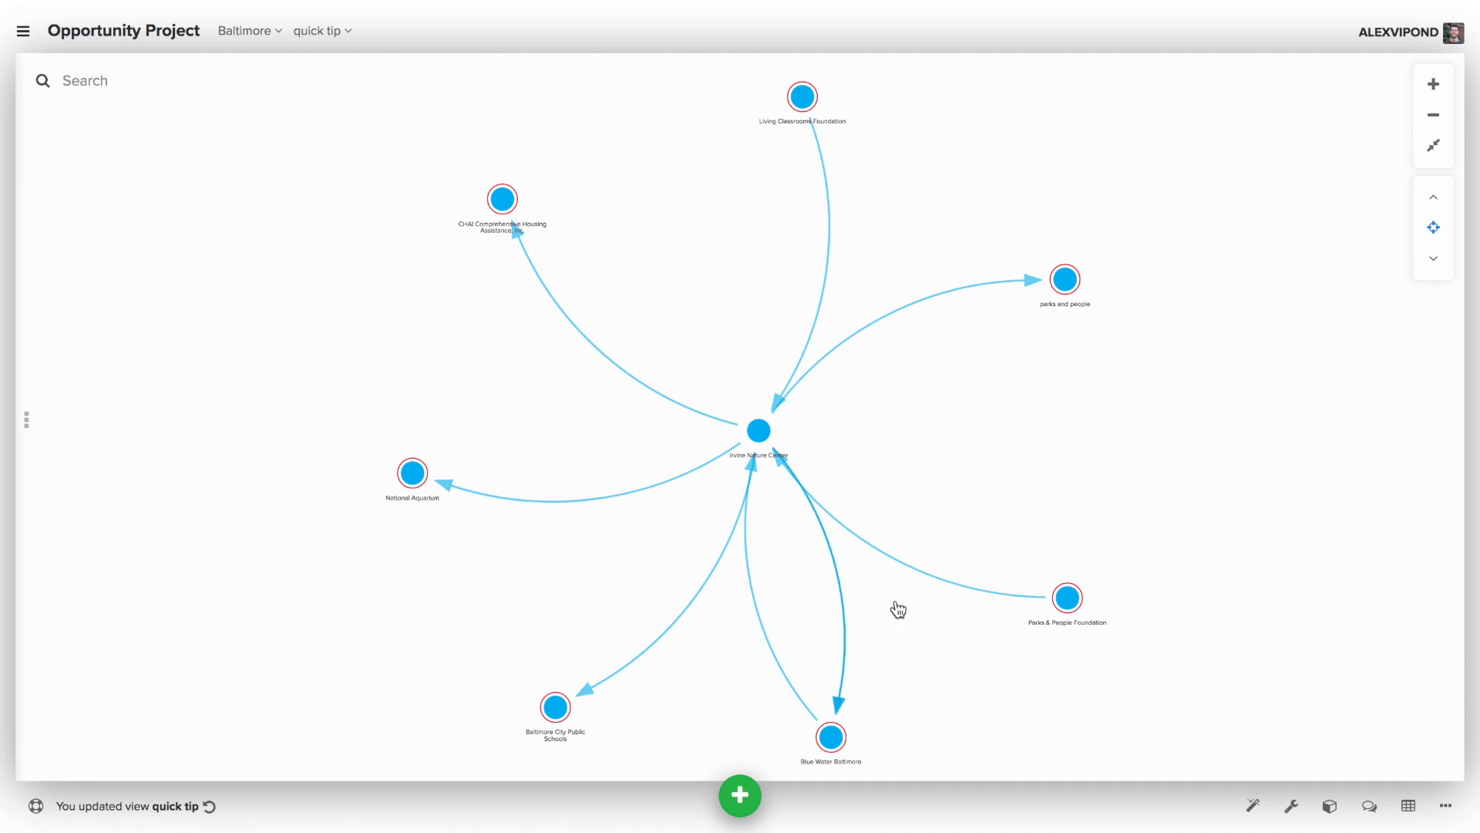
mouse_move(620, 500)
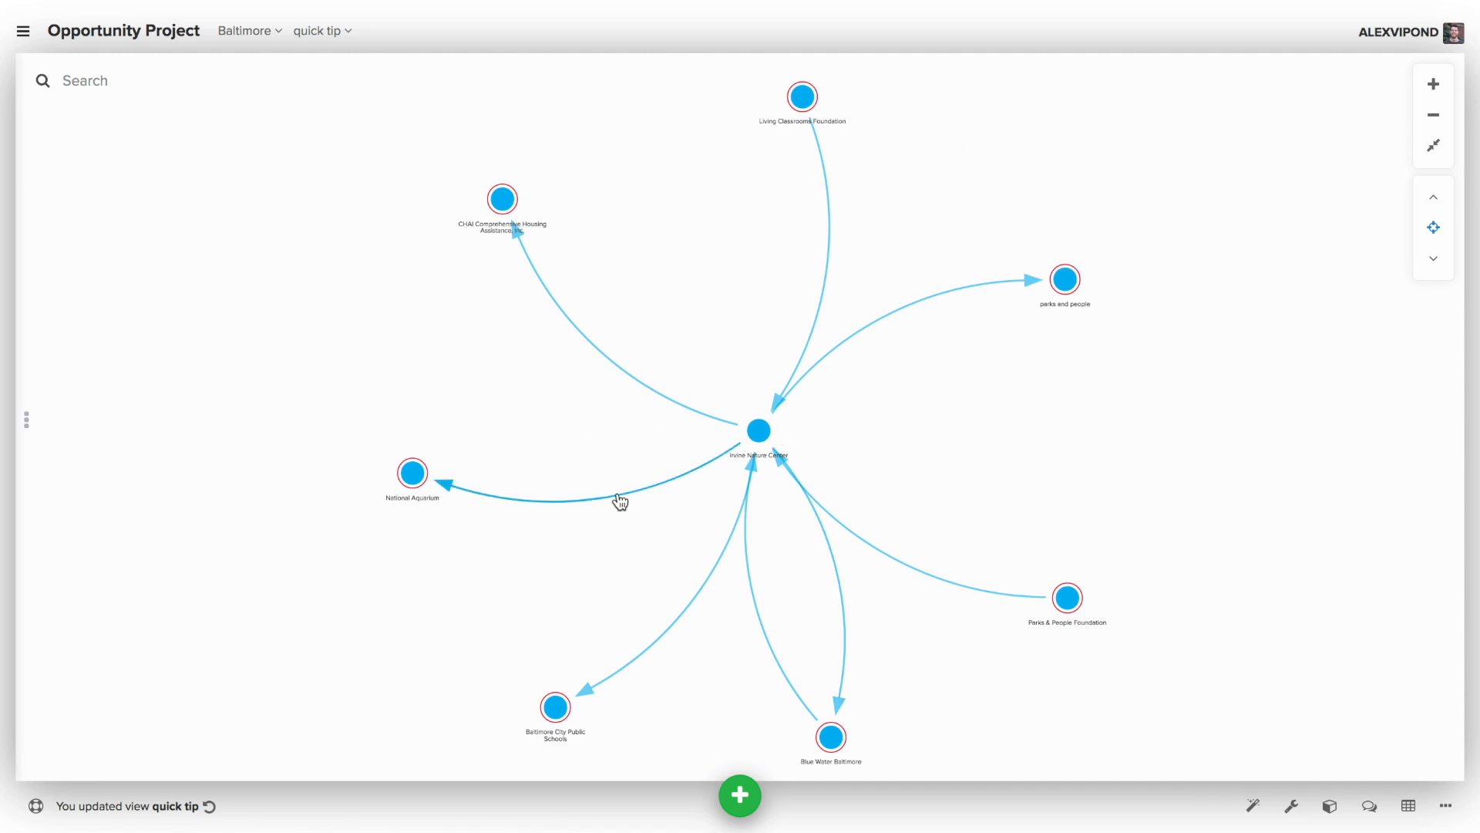
mouse_move(784, 657)
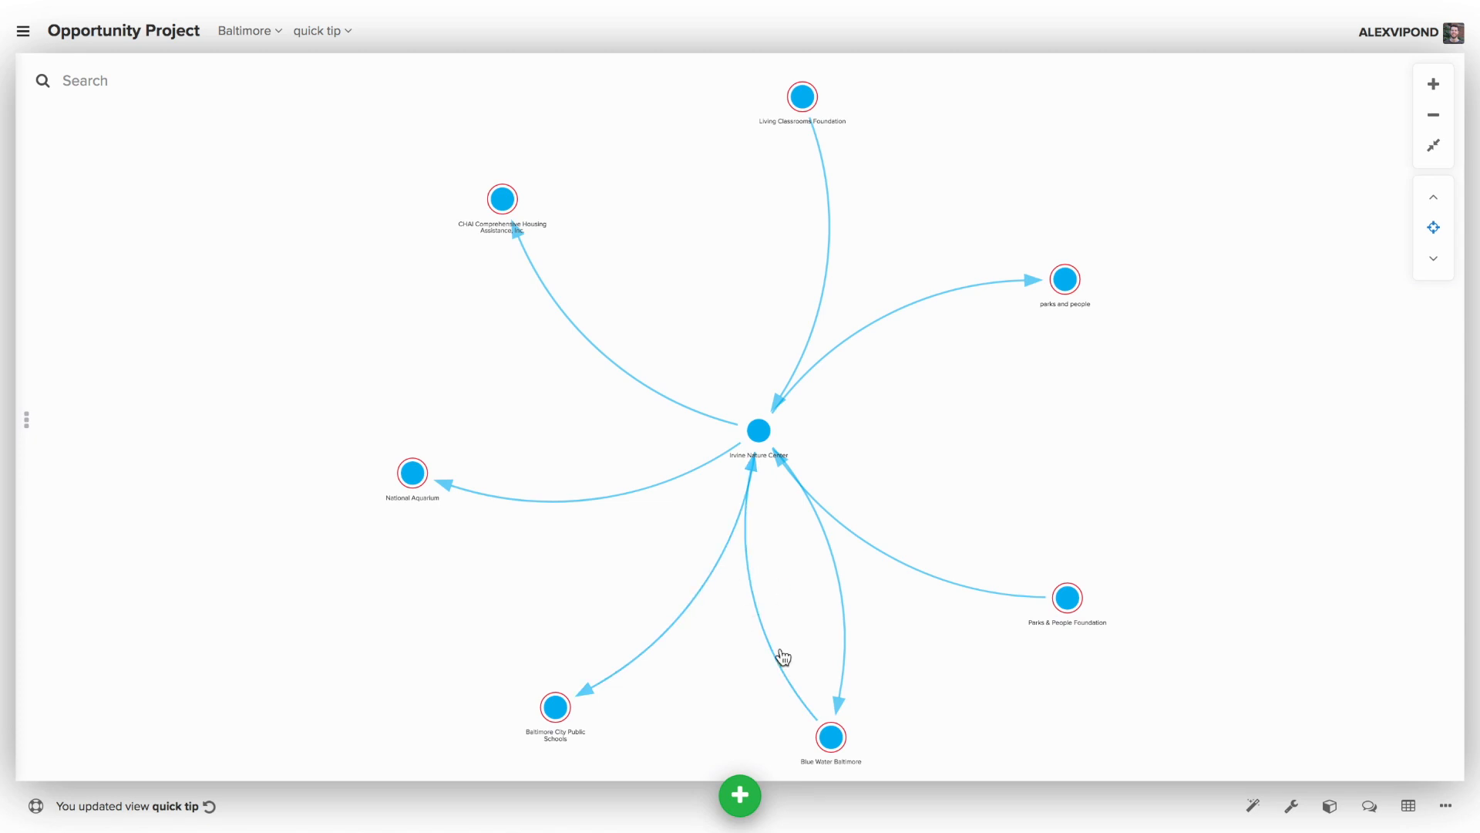
mouse_move(845, 474)
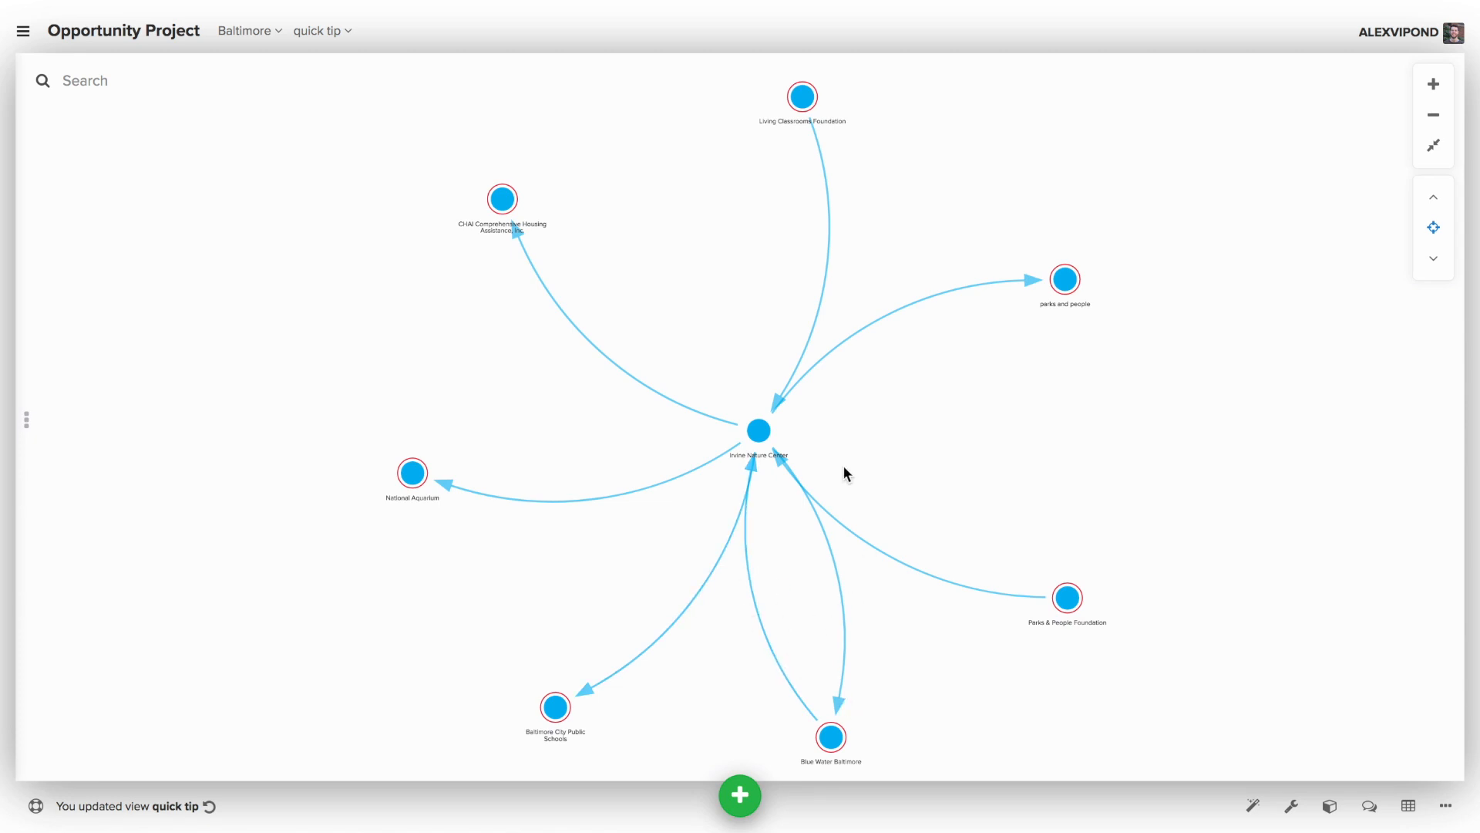